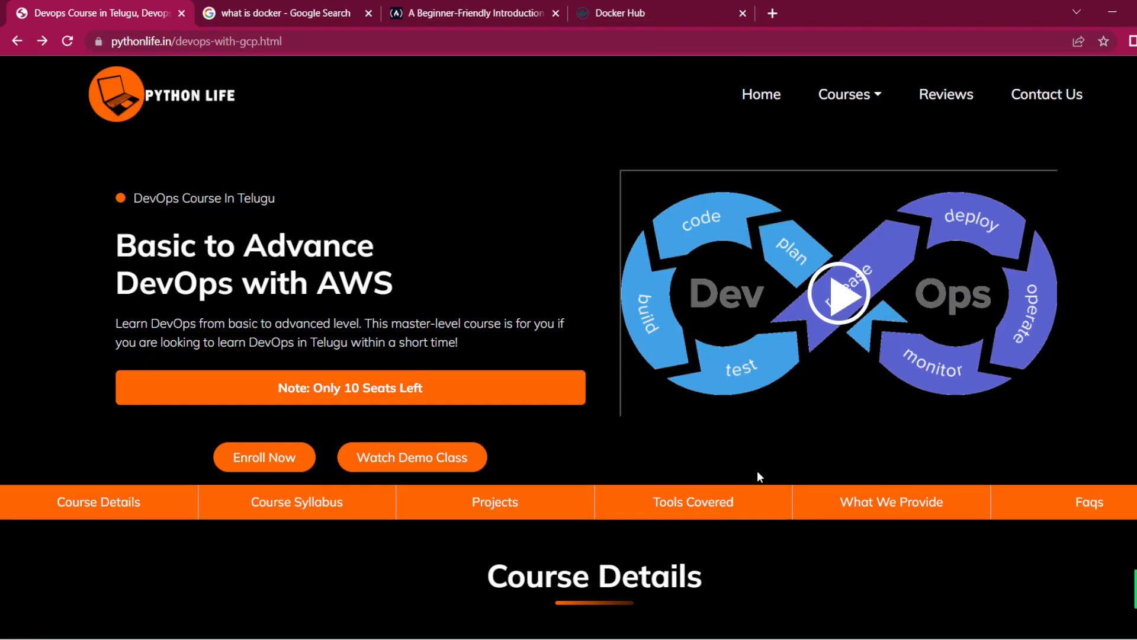
{"action": "mouse_move", "coordinate": [523, 323]}
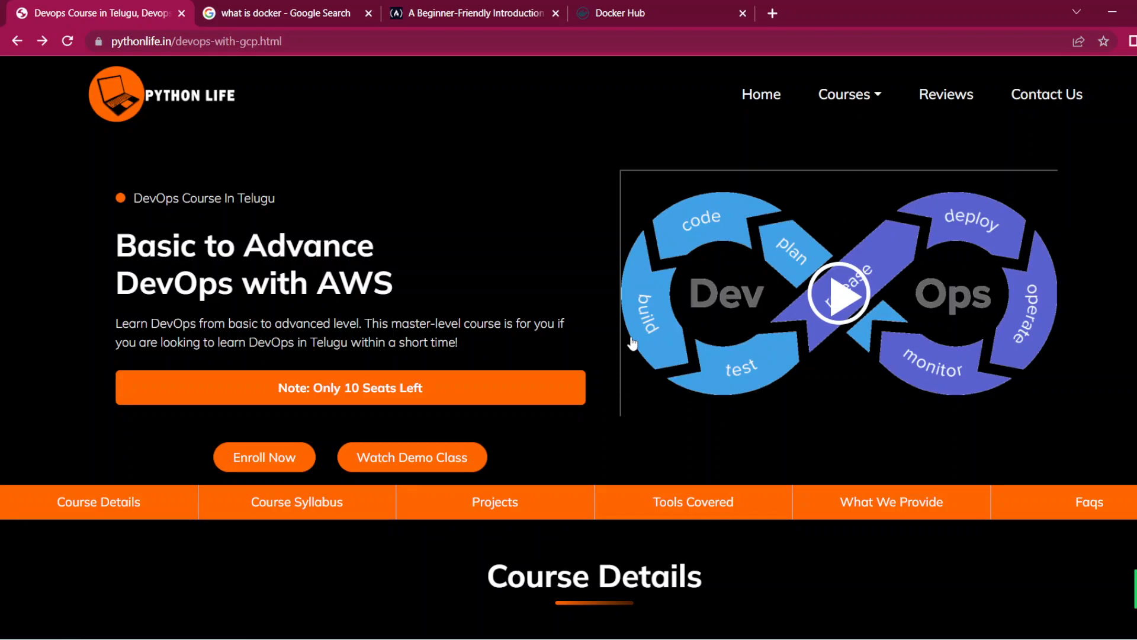
Scroll the DevOps course page past the ₹5,999 fee and batch timings to the Course Syllabus
{"action": "scroll", "scroll_direction": "down", "scroll_amount": 3}
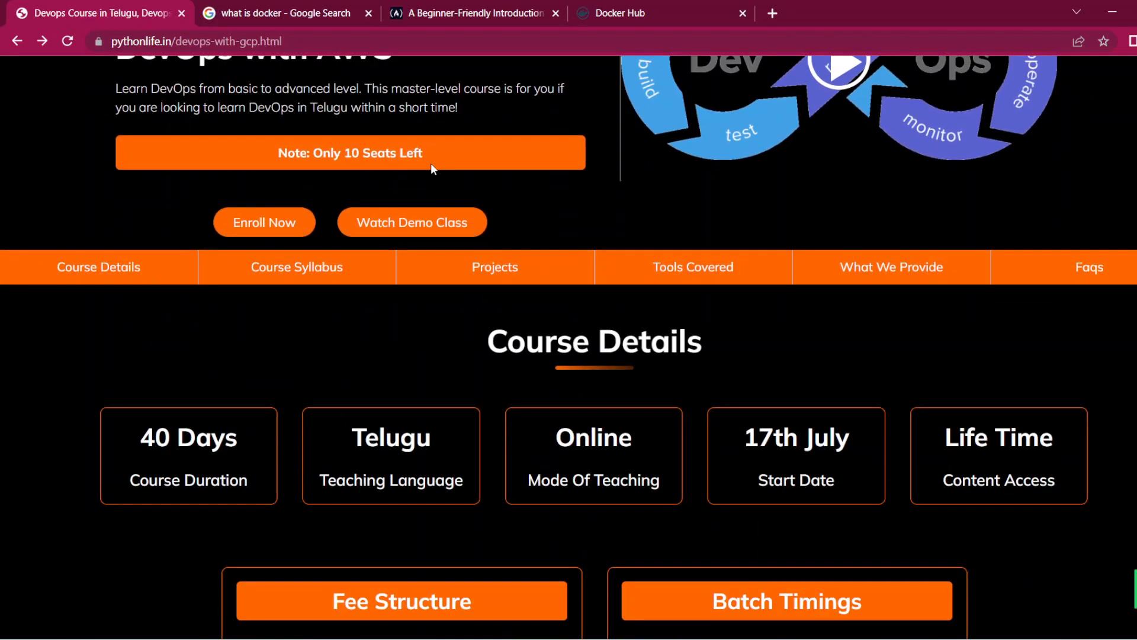
{"action": "scroll", "scroll_direction": "down", "scroll_amount": 3}
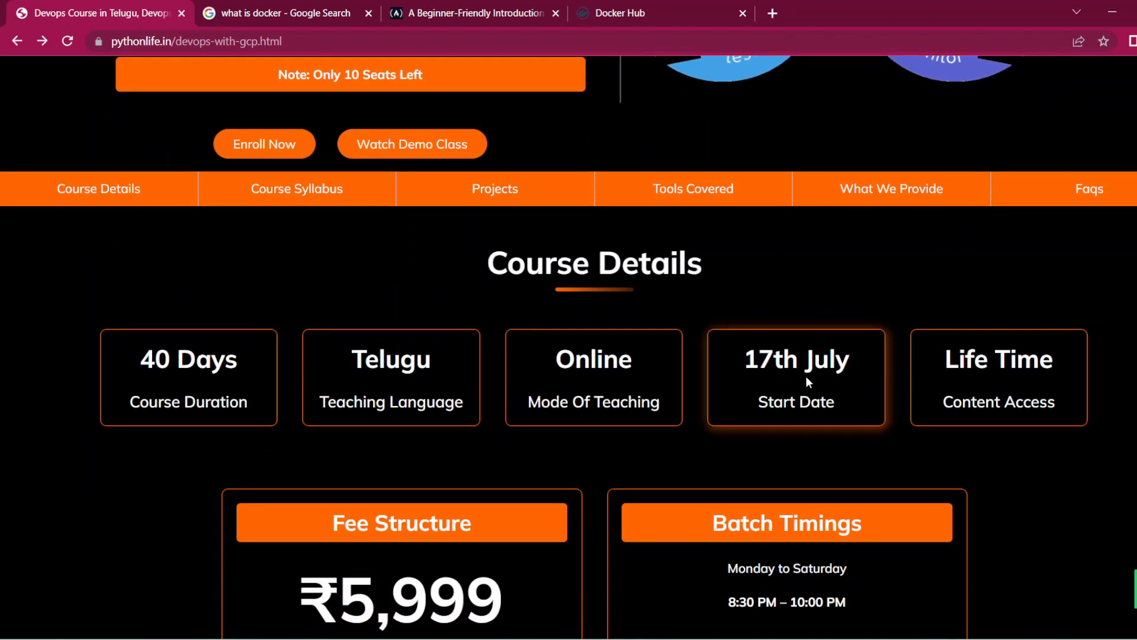
{"action": "mouse_move", "coordinate": [798, 377]}
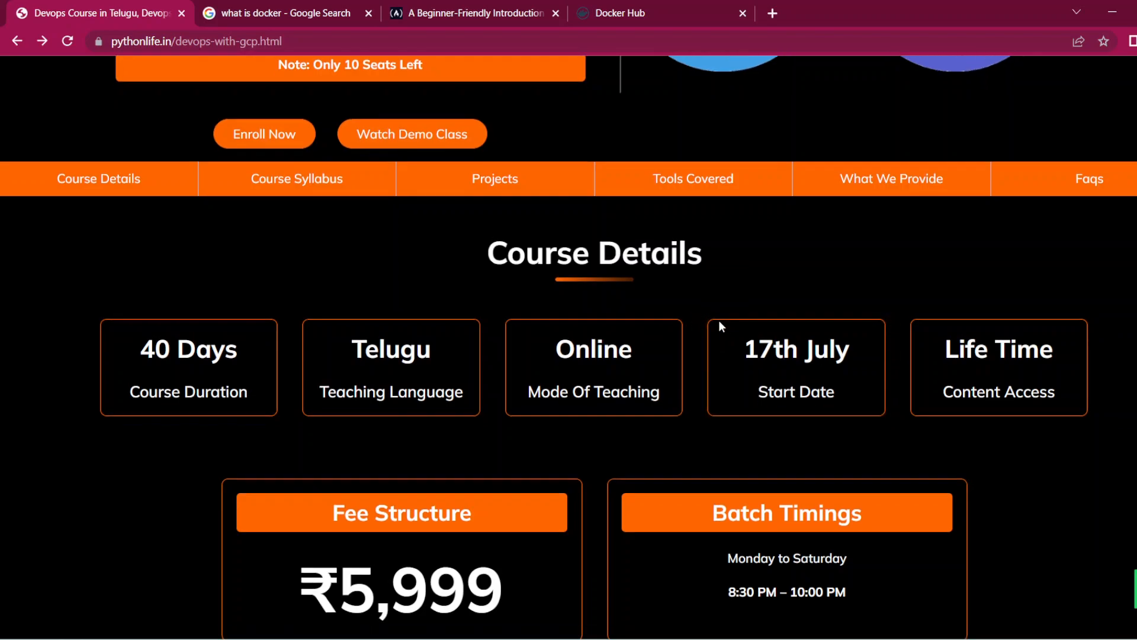
{"action": "scroll", "scroll_direction": "down", "scroll_amount": 3}
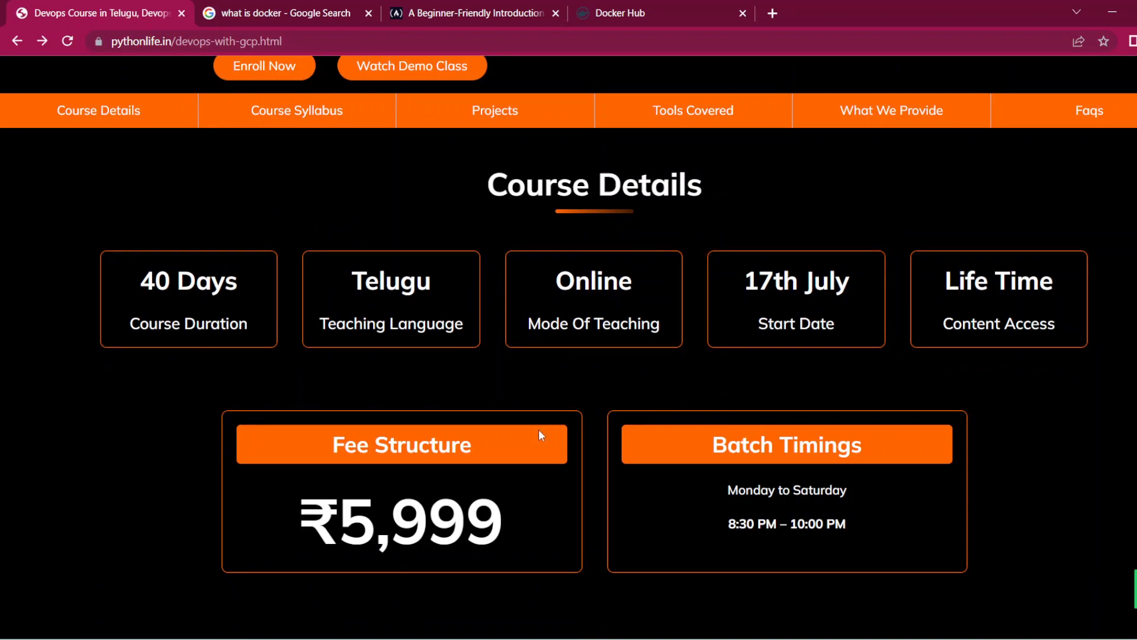
{"action": "mouse_move", "coordinate": [553, 516]}
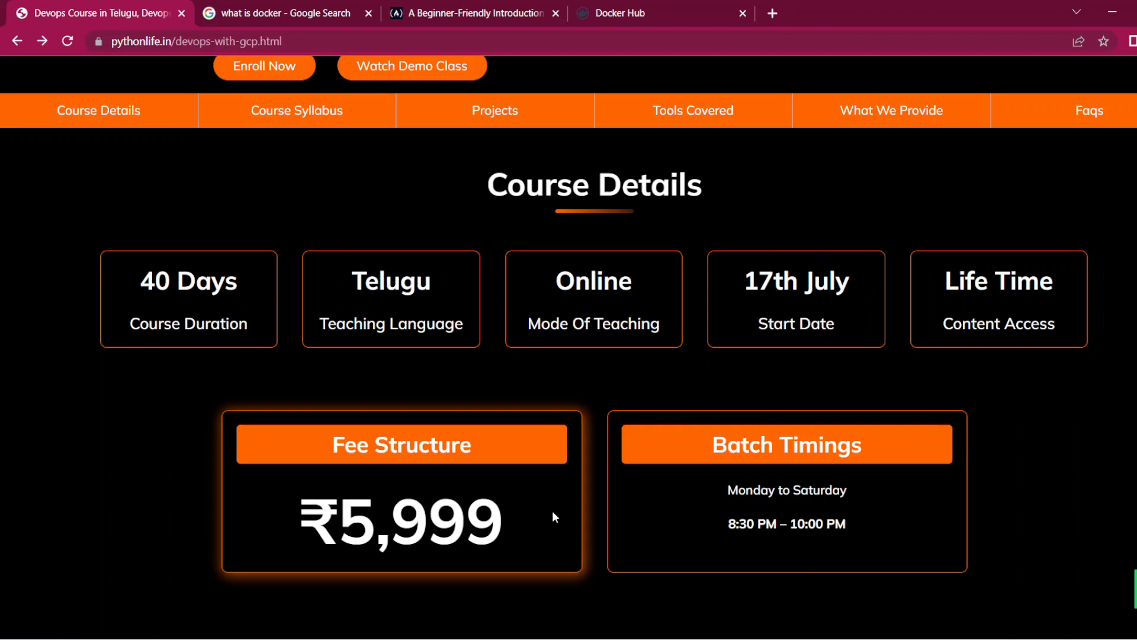
{"action": "mouse_move", "coordinate": [743, 524]}
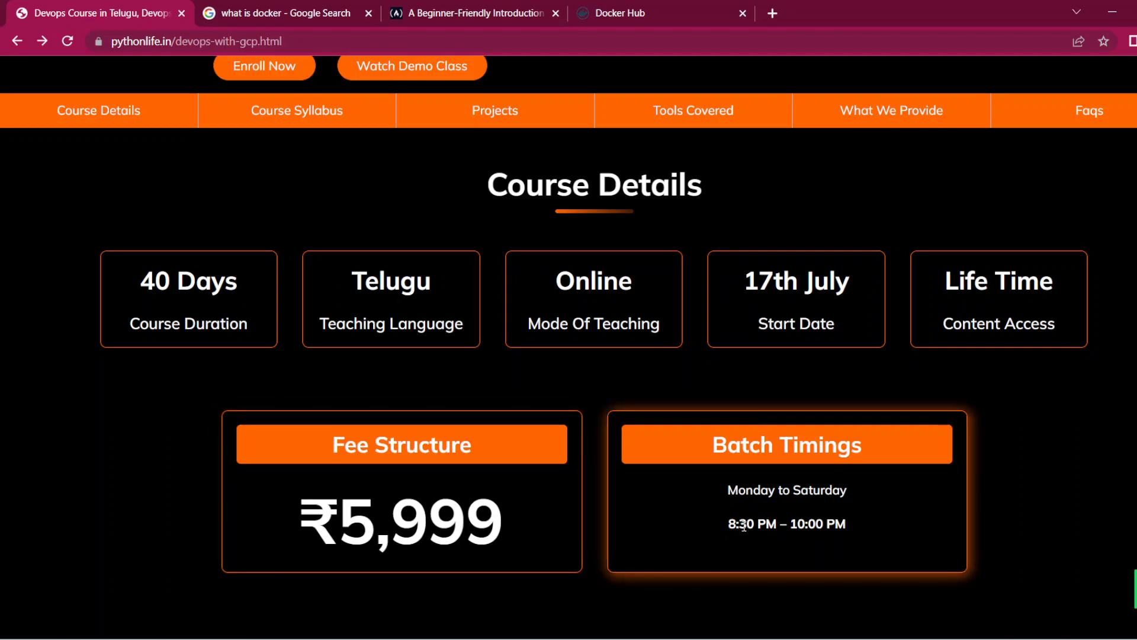
{"action": "scroll", "scroll_direction": "down", "scroll_amount": 3}
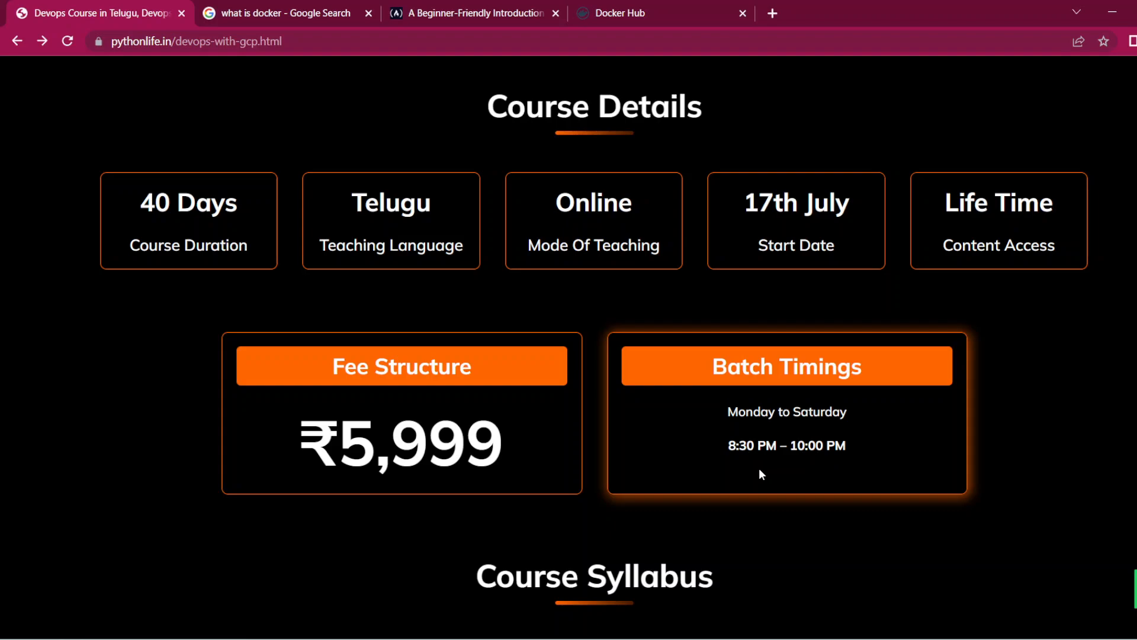
{"action": "mouse_move", "coordinate": [718, 398]}
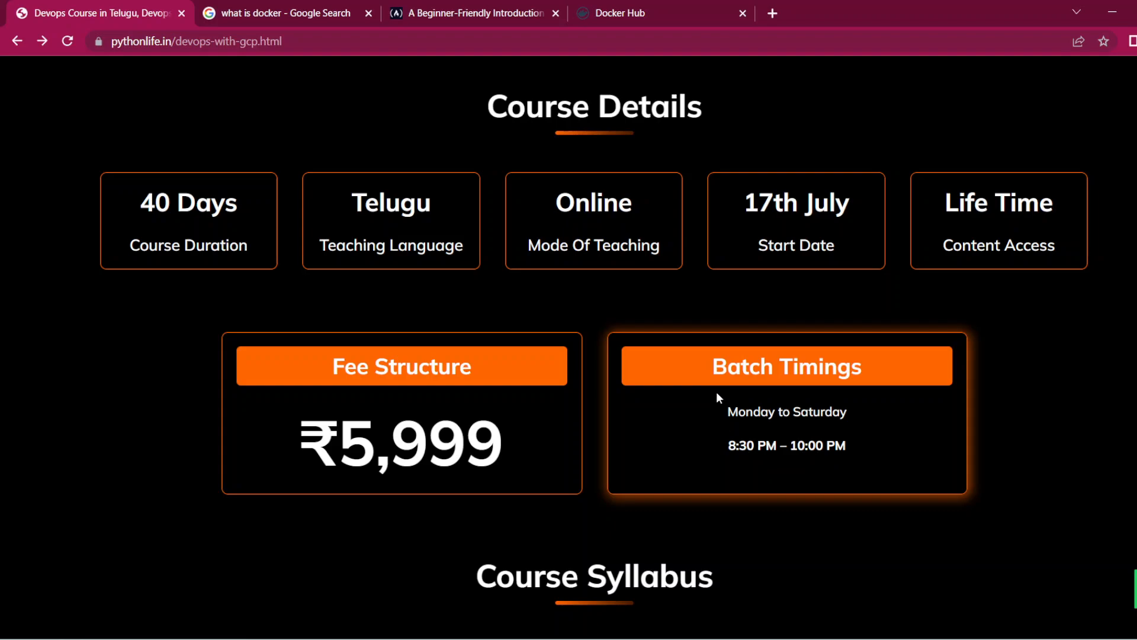
{"action": "scroll", "scroll_direction": "down", "scroll_amount": 3}
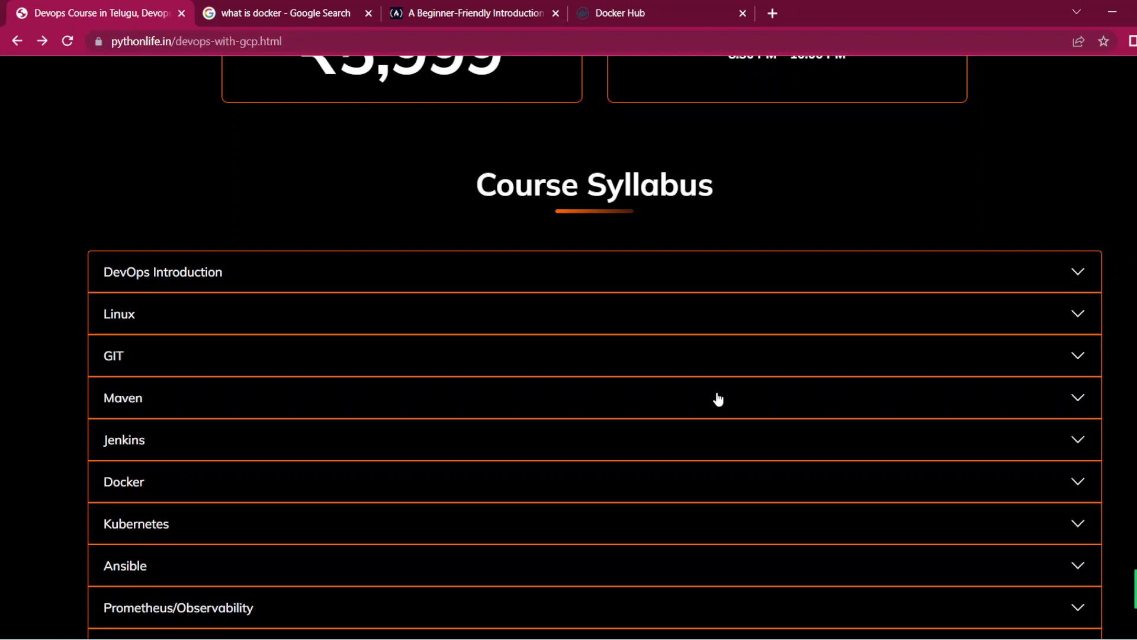
Move through the syllabus to the DevOps Introduction, Linux and GIT topic lists
{"action": "scroll", "scroll_direction": "down", "scroll_amount": 3}
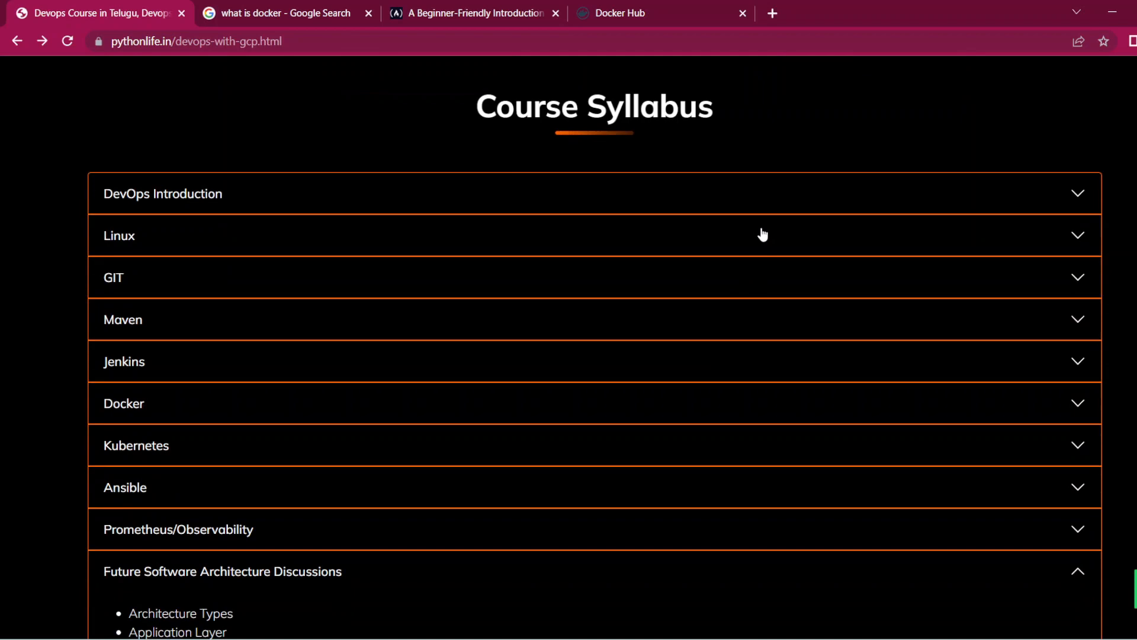
{"action": "mouse_move", "coordinate": [775, 208]}
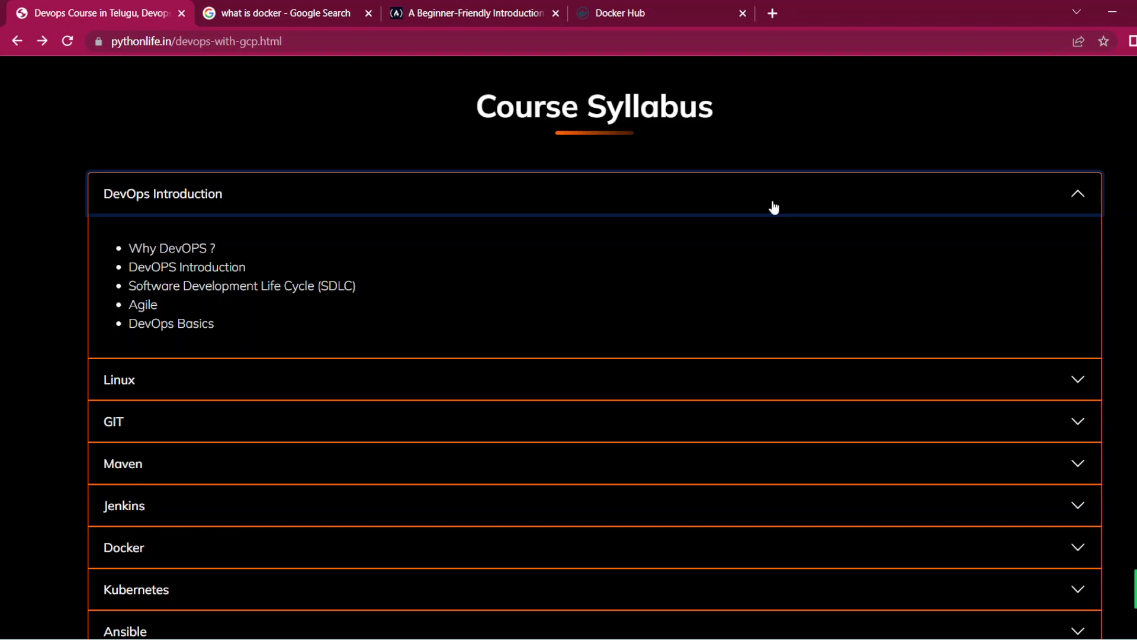
{"action": "mouse_move", "coordinate": [750, 381]}
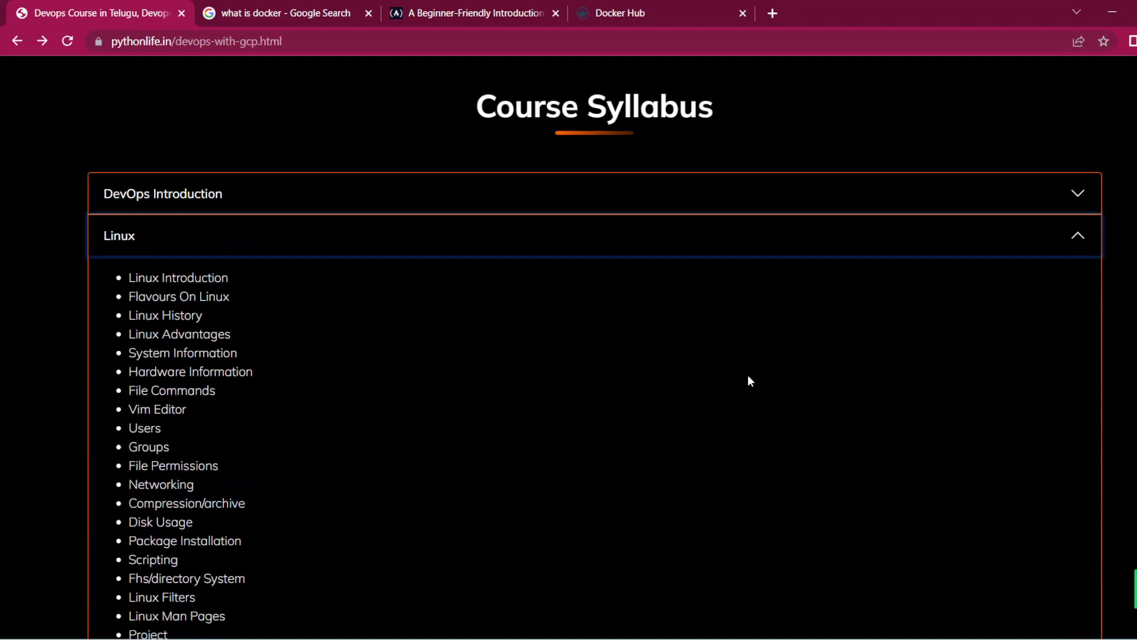
{"action": "scroll", "scroll_direction": "down", "scroll_amount": 3}
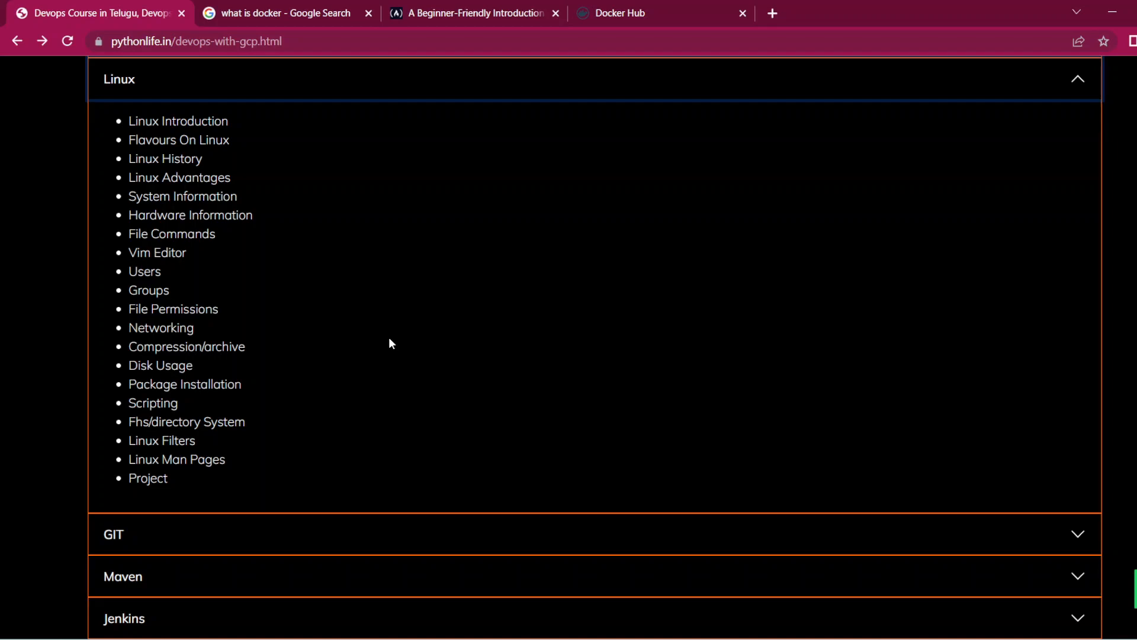
{"action": "scroll", "scroll_direction": "down", "scroll_amount": 3}
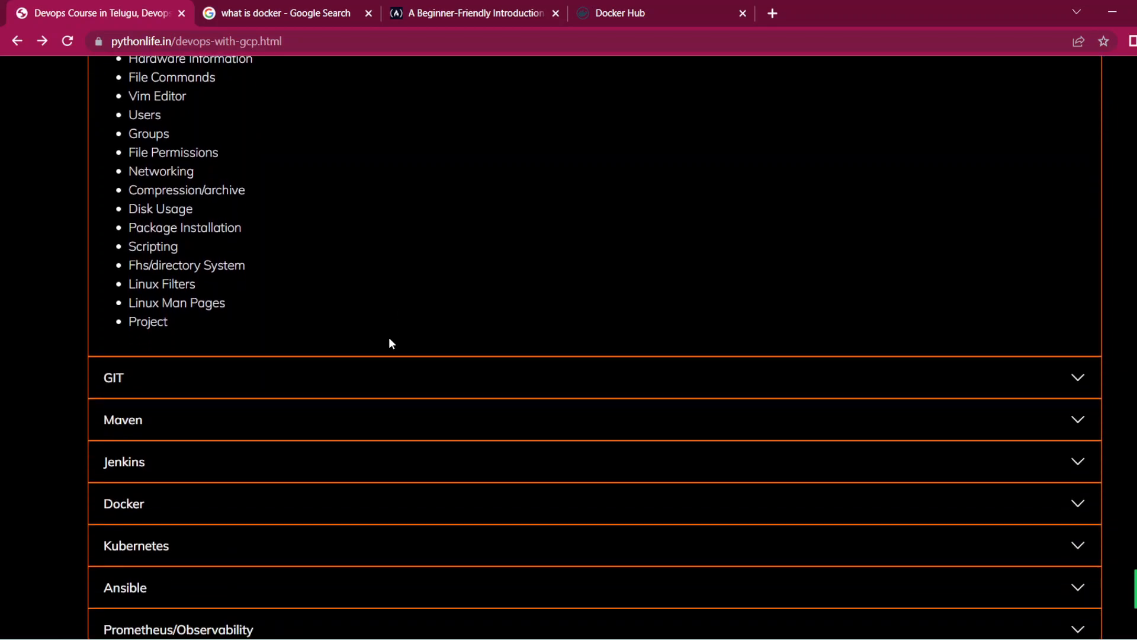
{"action": "scroll", "scroll_direction": "up", "scroll_amount": 3}
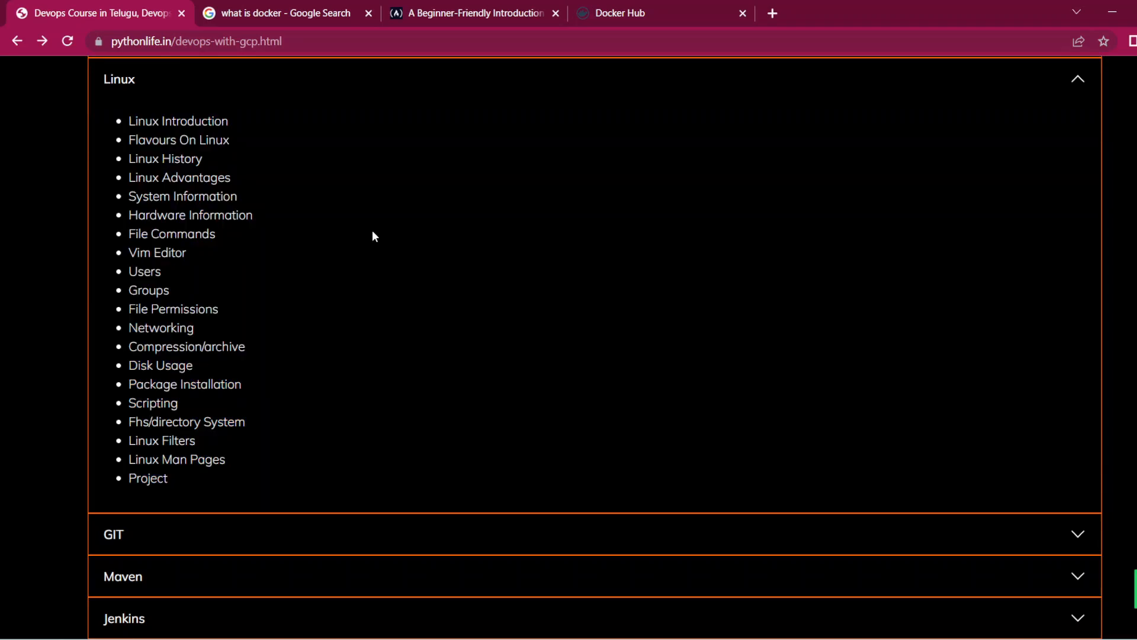
{"action": "scroll", "scroll_direction": "down", "scroll_amount": 3}
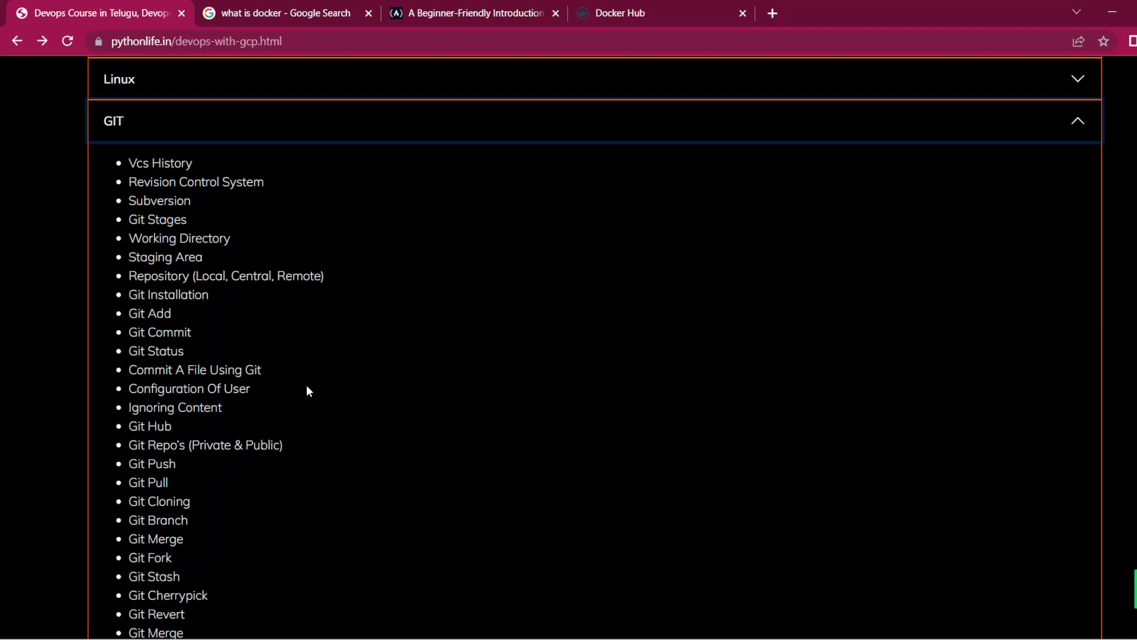
{"action": "mouse_move", "coordinate": [242, 209]}
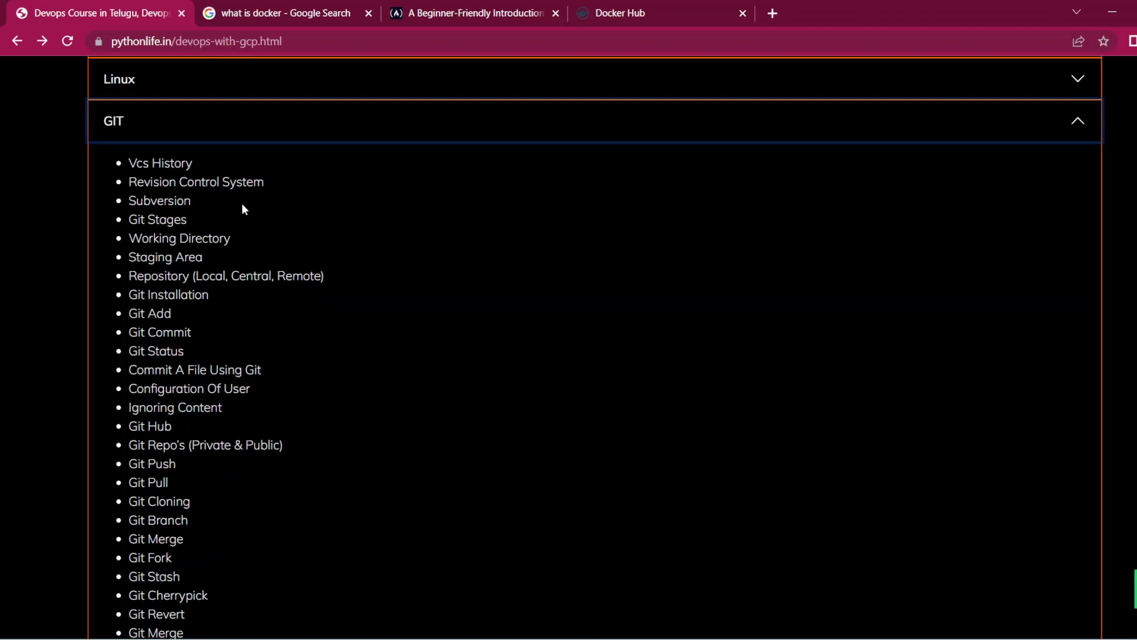
{"action": "mouse_move", "coordinate": [248, 238]}
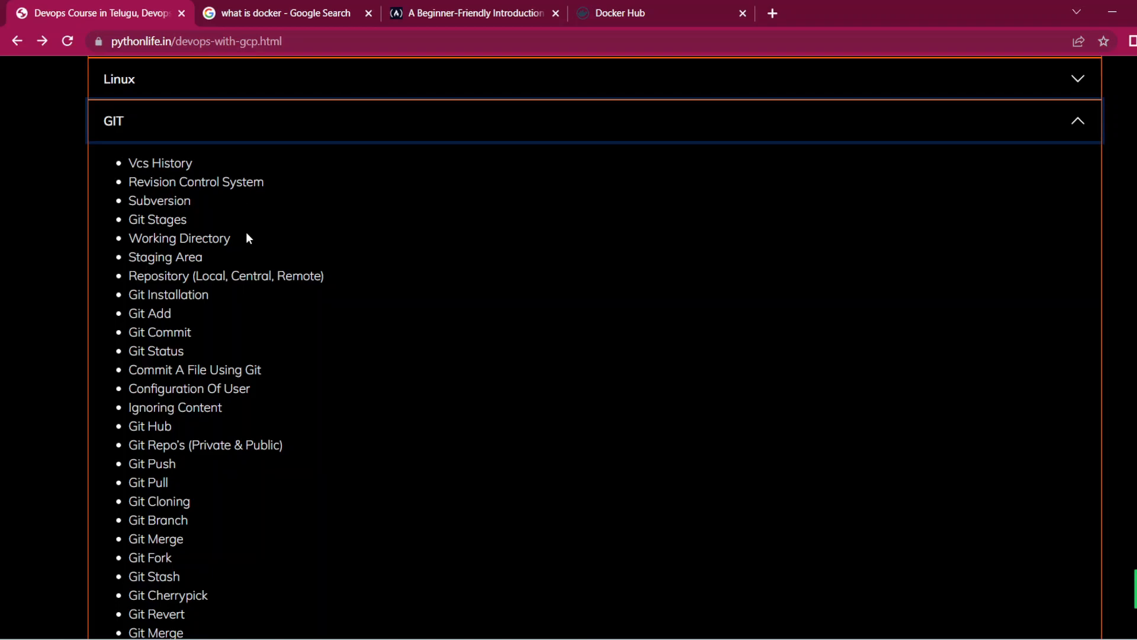
Scroll down the syllabus through the Jenkins, Docker and Kubernetes sections
{"action": "scroll", "scroll_direction": "down", "scroll_amount": 3}
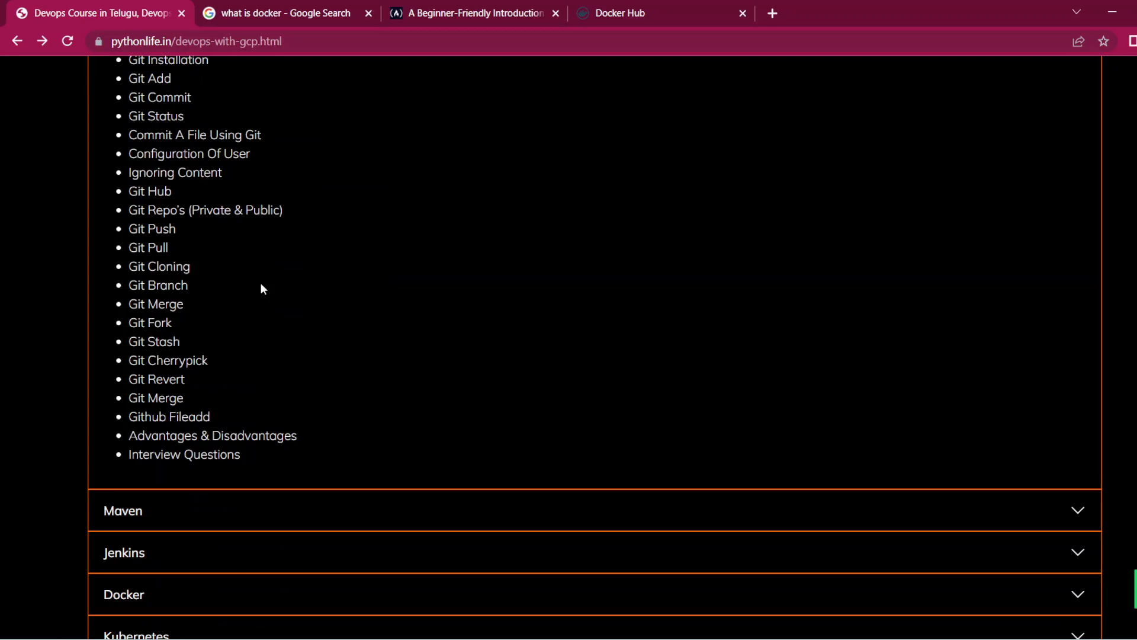
{"action": "scroll", "scroll_direction": "down", "scroll_amount": 3}
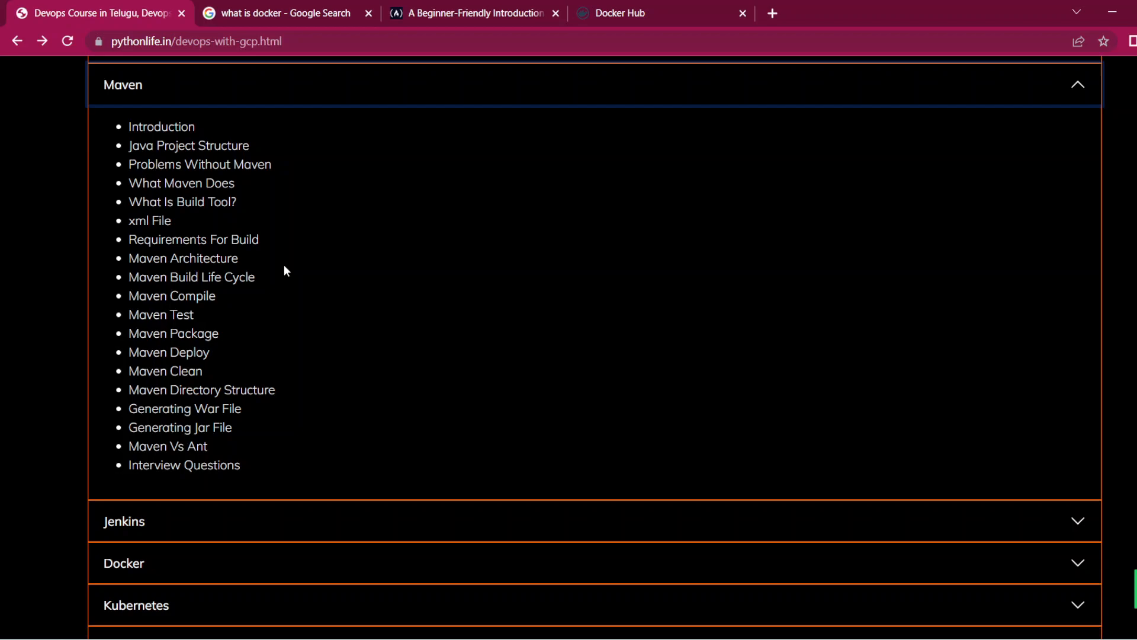
{"action": "scroll", "scroll_direction": "down", "scroll_amount": 3}
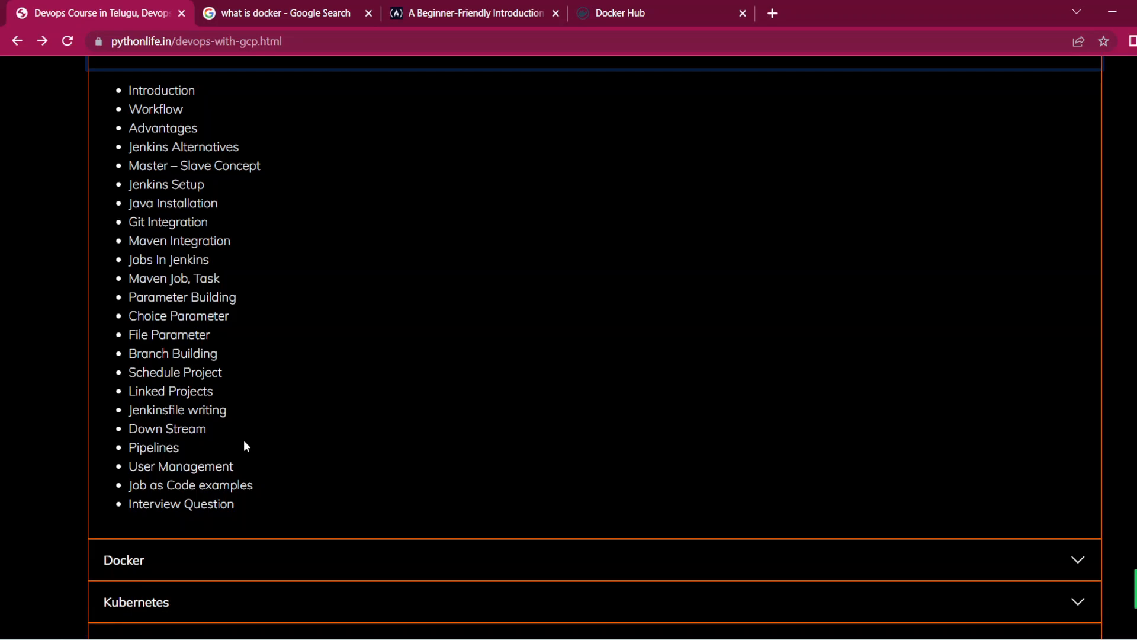
{"action": "scroll", "scroll_direction": "down", "scroll_amount": 3}
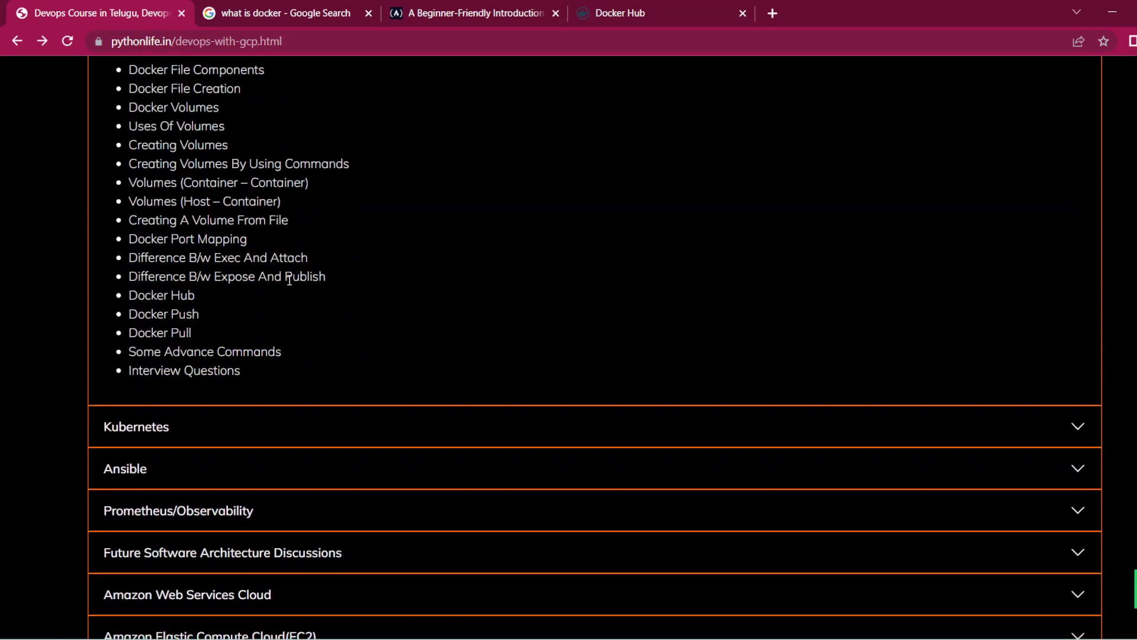
{"action": "scroll", "scroll_direction": "up", "scroll_amount": 3}
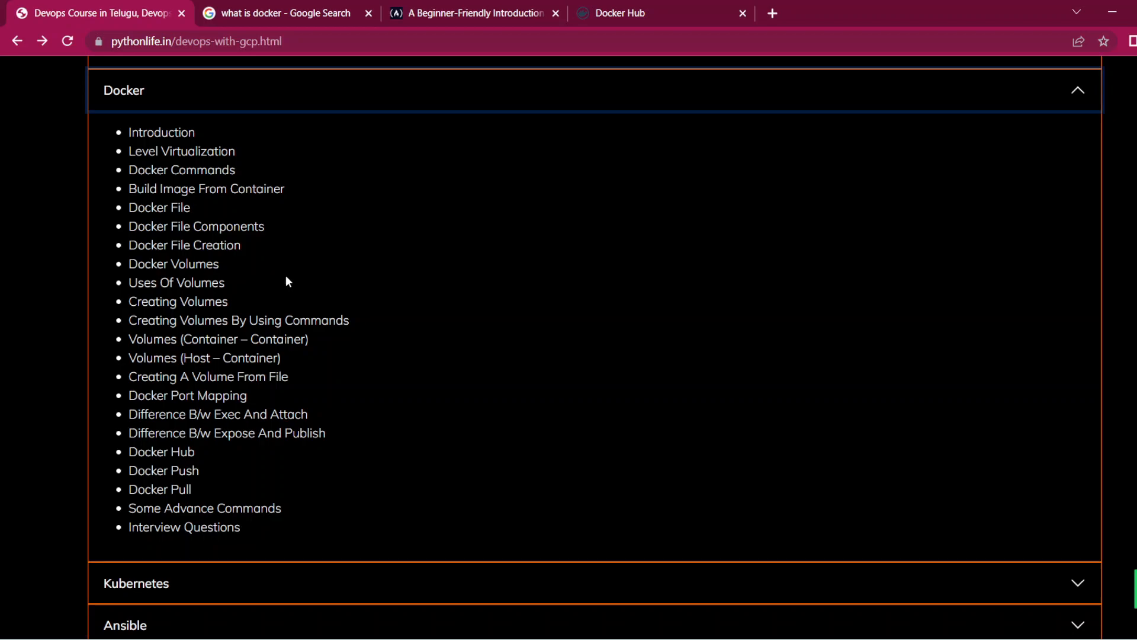
Continue down past Ansible to the Prometheus/Observability topic list
{"action": "scroll", "scroll_direction": "down", "scroll_amount": 3}
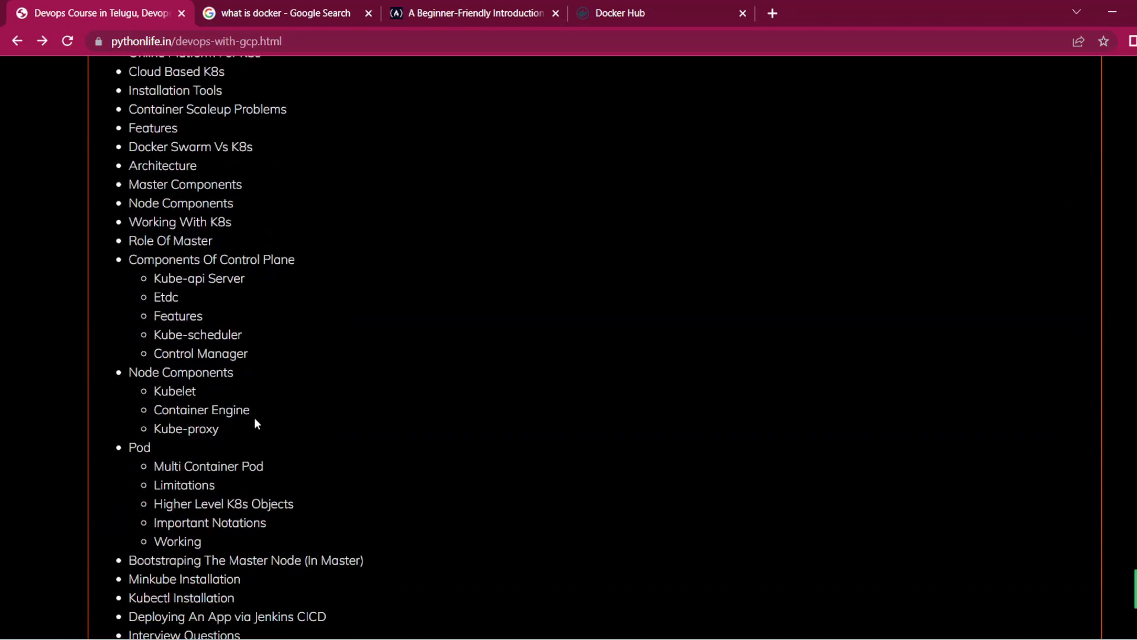
{"action": "scroll", "scroll_direction": "up", "scroll_amount": 3}
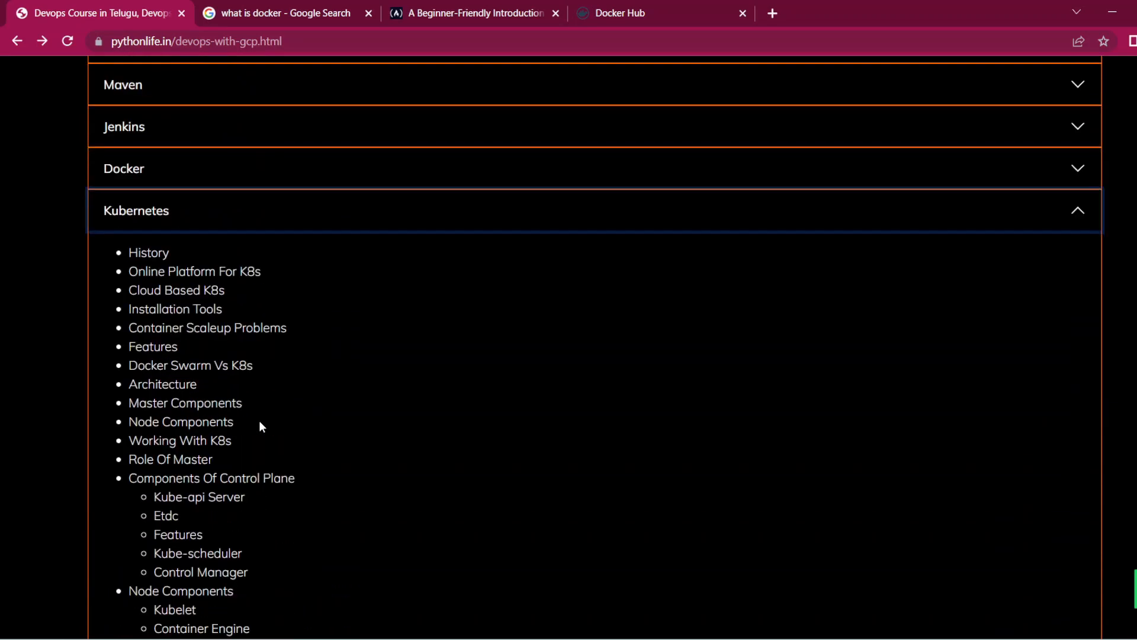
{"action": "scroll", "scroll_direction": "down", "scroll_amount": 3}
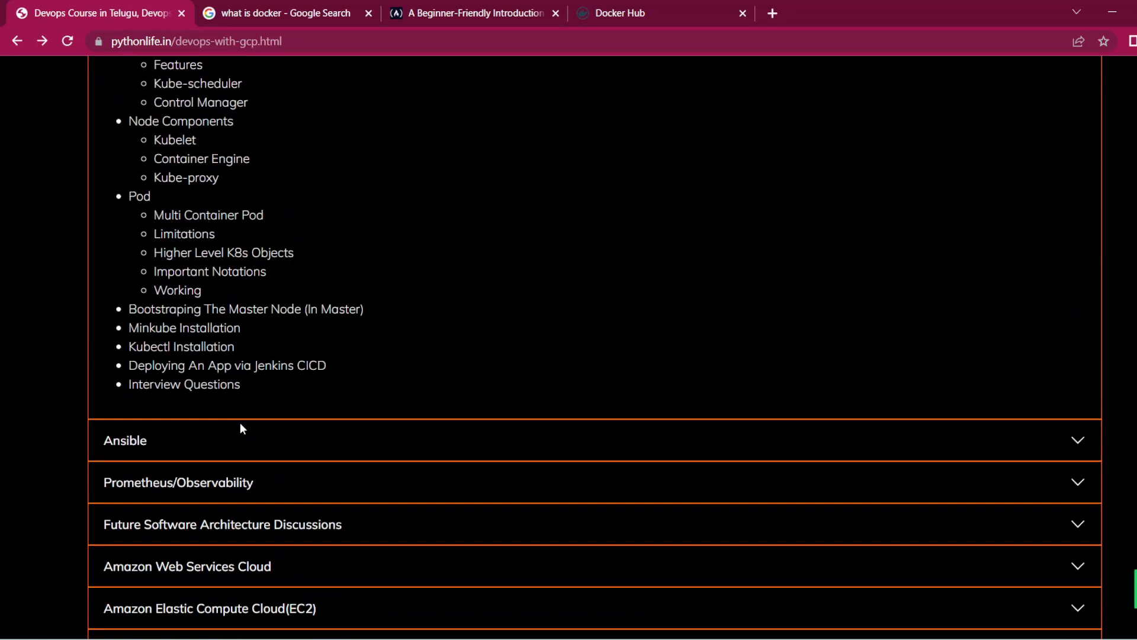
{"action": "scroll", "scroll_direction": "down", "scroll_amount": 3}
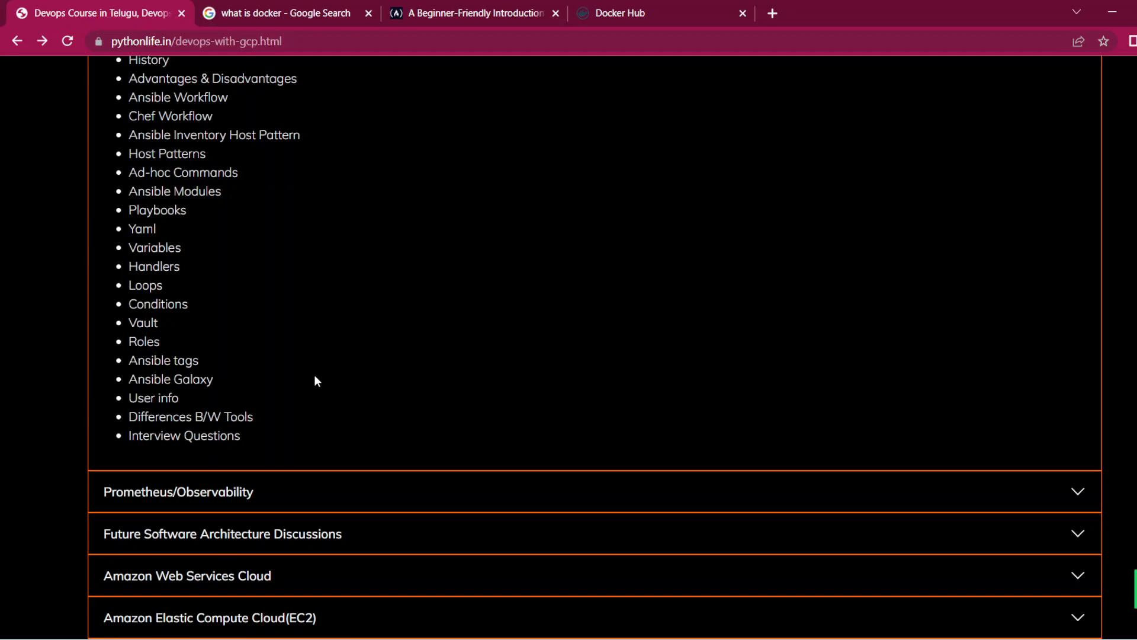
{"action": "scroll", "scroll_direction": "down", "scroll_amount": 3}
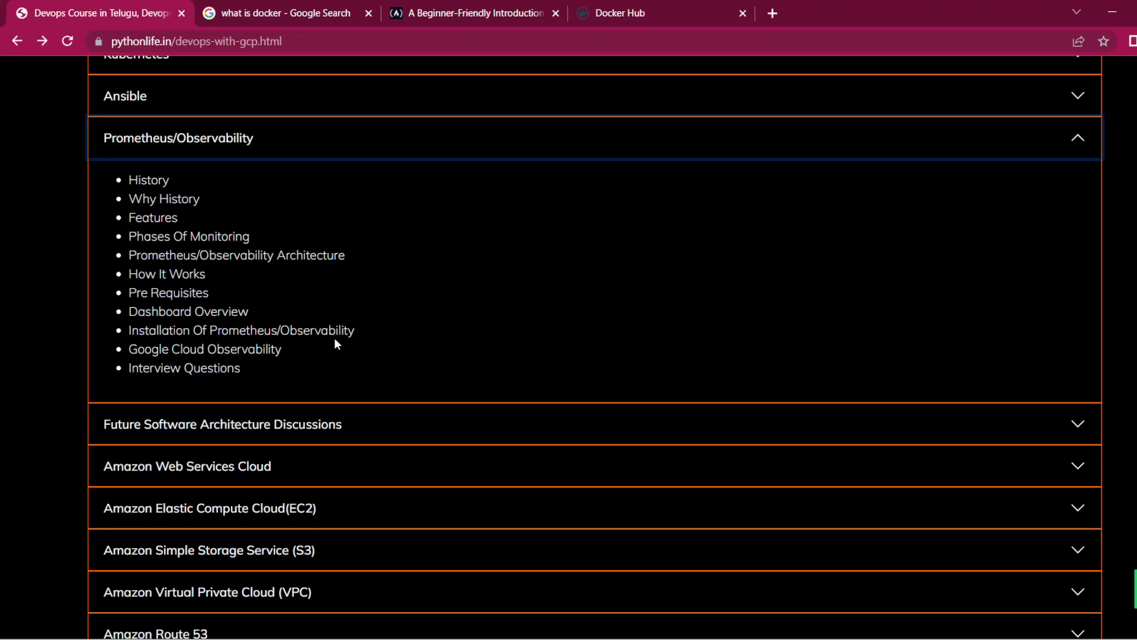
Scroll past the Future Software Architecture Discussions topics down to the Real-time Projects heading
{"action": "scroll", "scroll_direction": "down", "scroll_amount": 3}
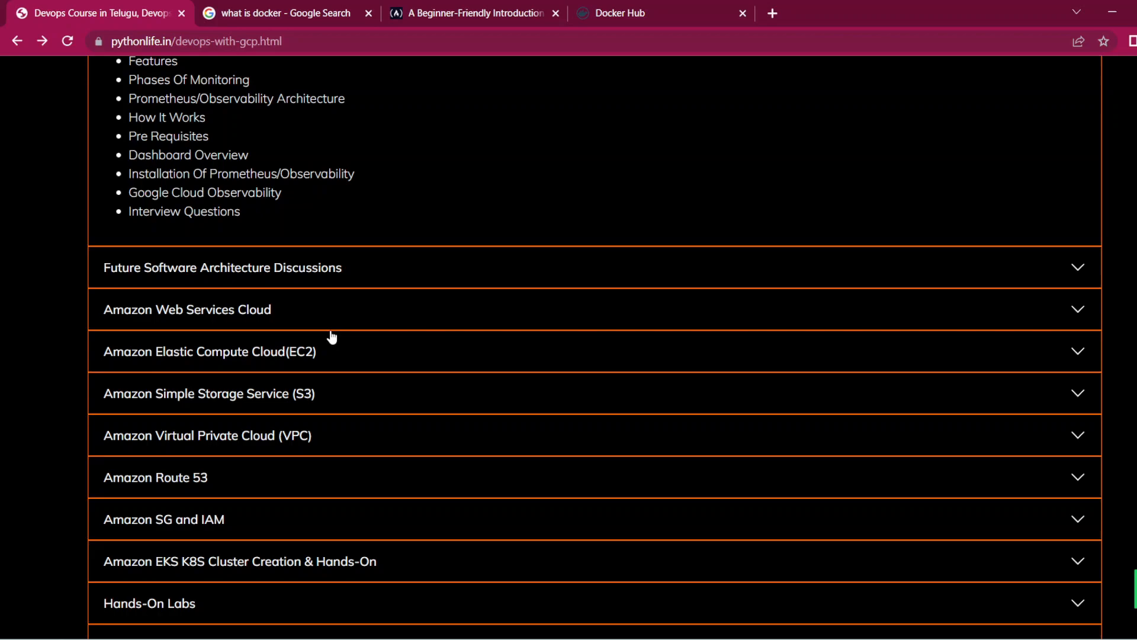
{"action": "mouse_move", "coordinate": [355, 312]}
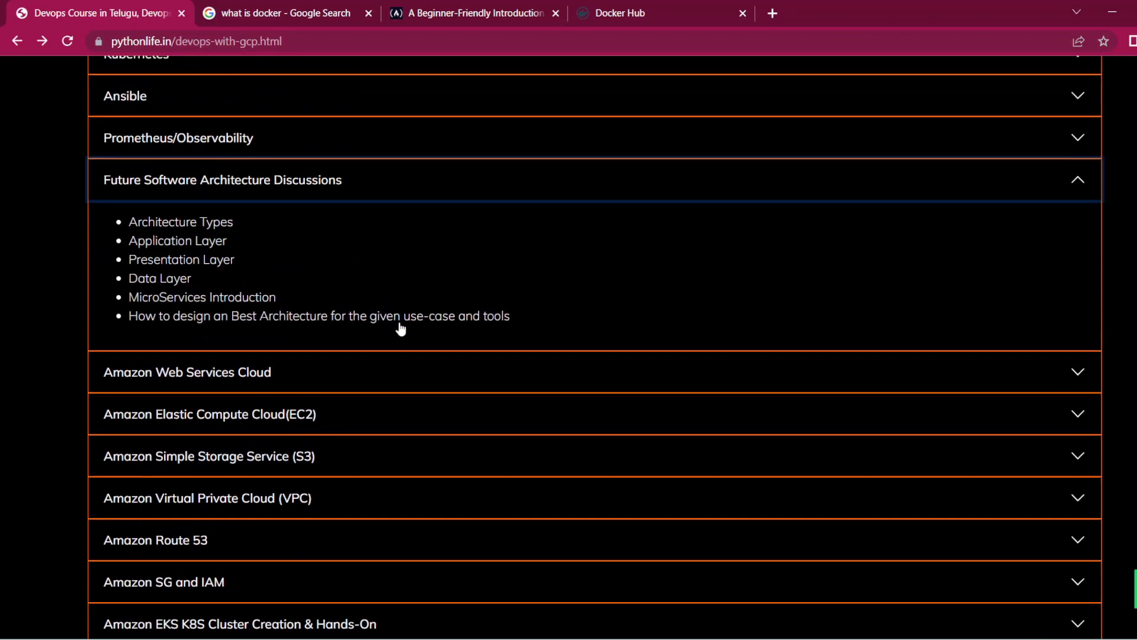
{"action": "mouse_move", "coordinate": [399, 323]}
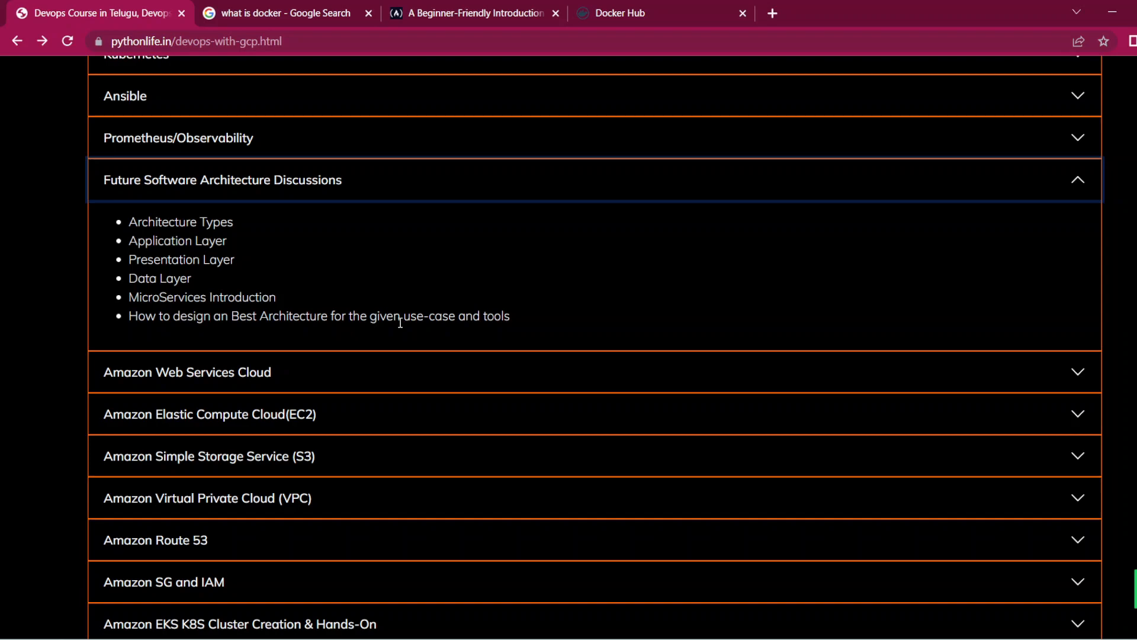
{"action": "scroll", "scroll_direction": "down", "scroll_amount": 3}
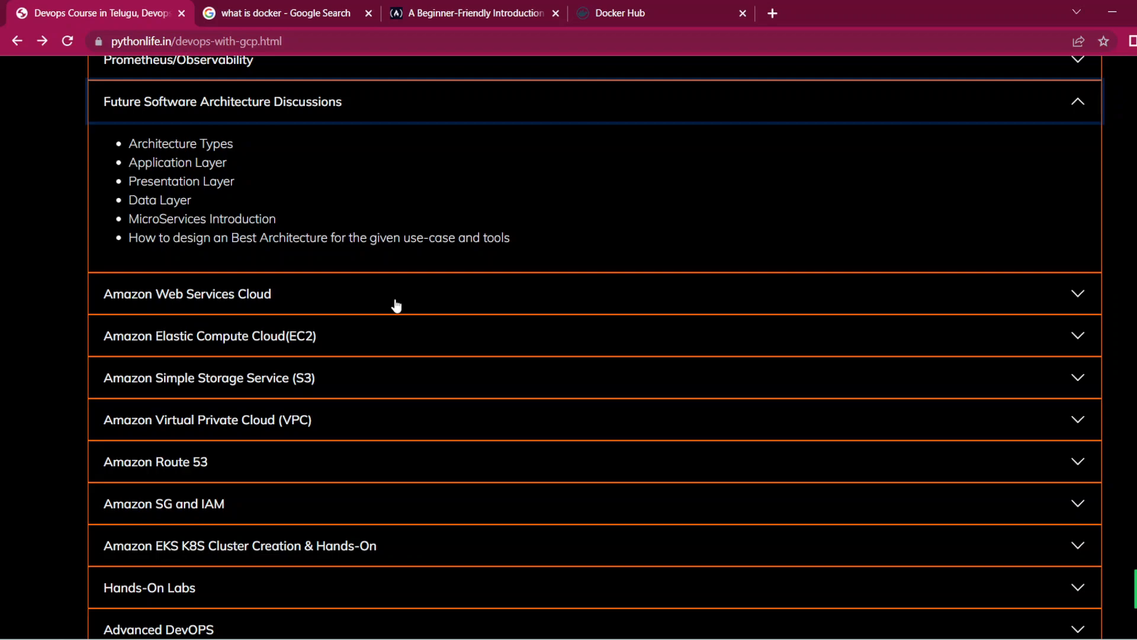
{"action": "scroll", "scroll_direction": "down", "scroll_amount": 3}
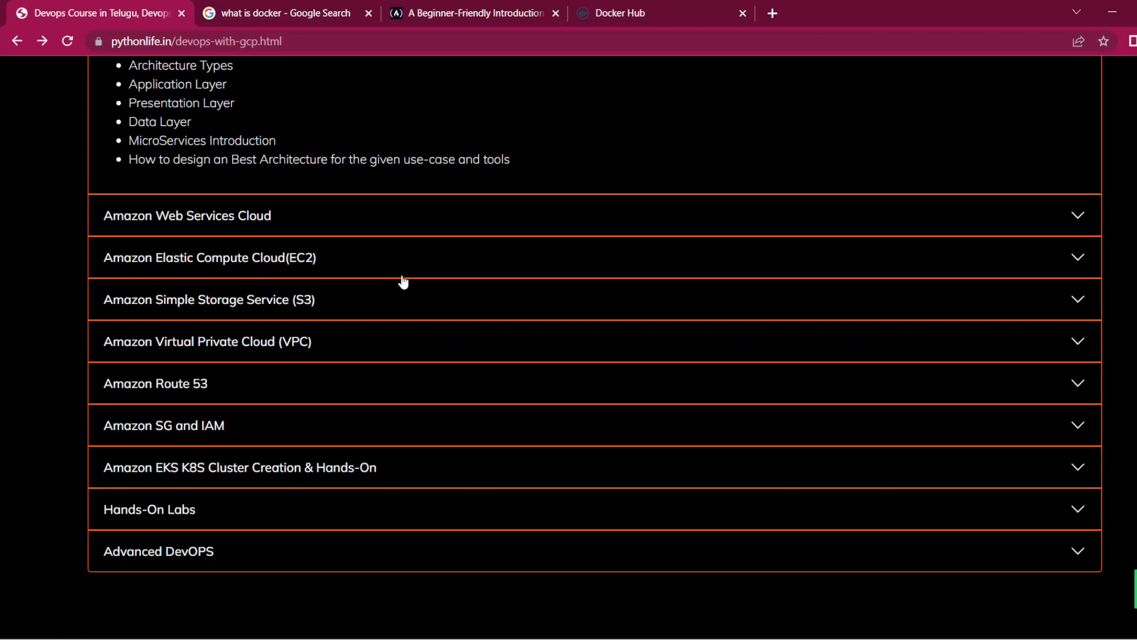
{"action": "scroll", "scroll_direction": "down", "scroll_amount": 3}
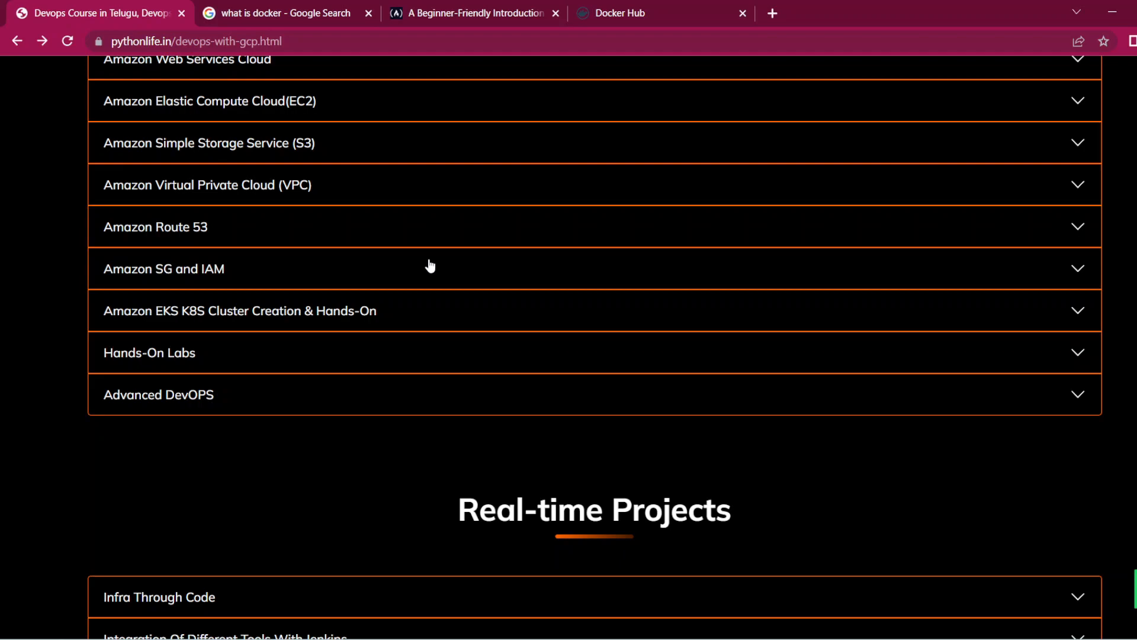
View the Advanced DevOps topics, then scroll back up to Course Details, fee and batch timings
{"action": "scroll", "scroll_direction": "down", "scroll_amount": 3}
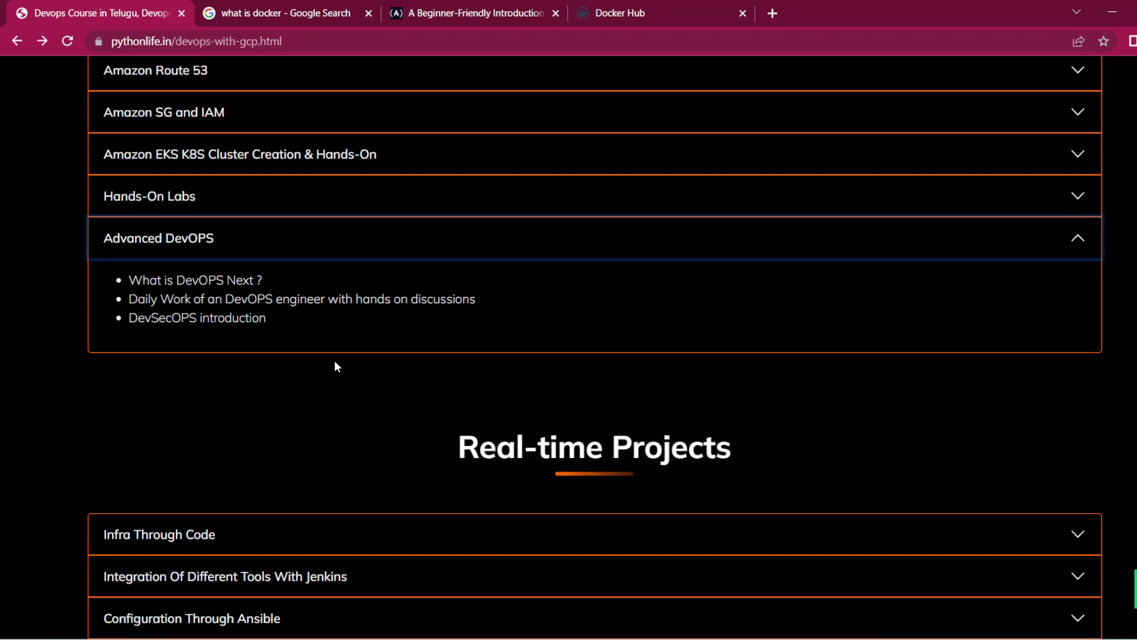
{"action": "scroll", "scroll_direction": "up", "scroll_amount": 3}
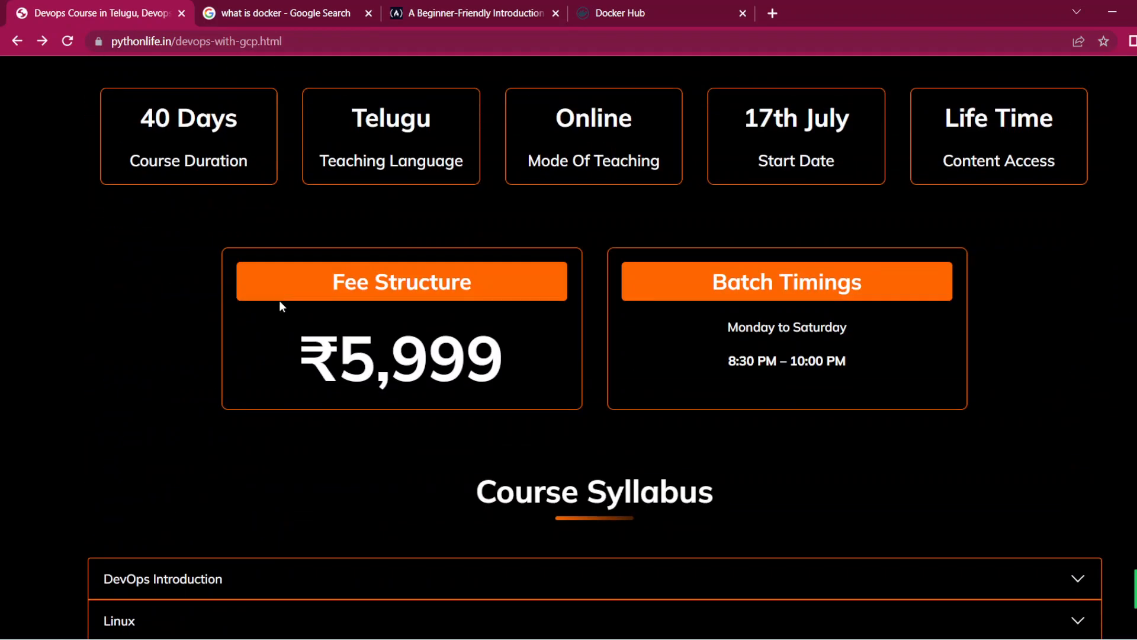
{"action": "scroll", "scroll_direction": "up", "scroll_amount": 3}
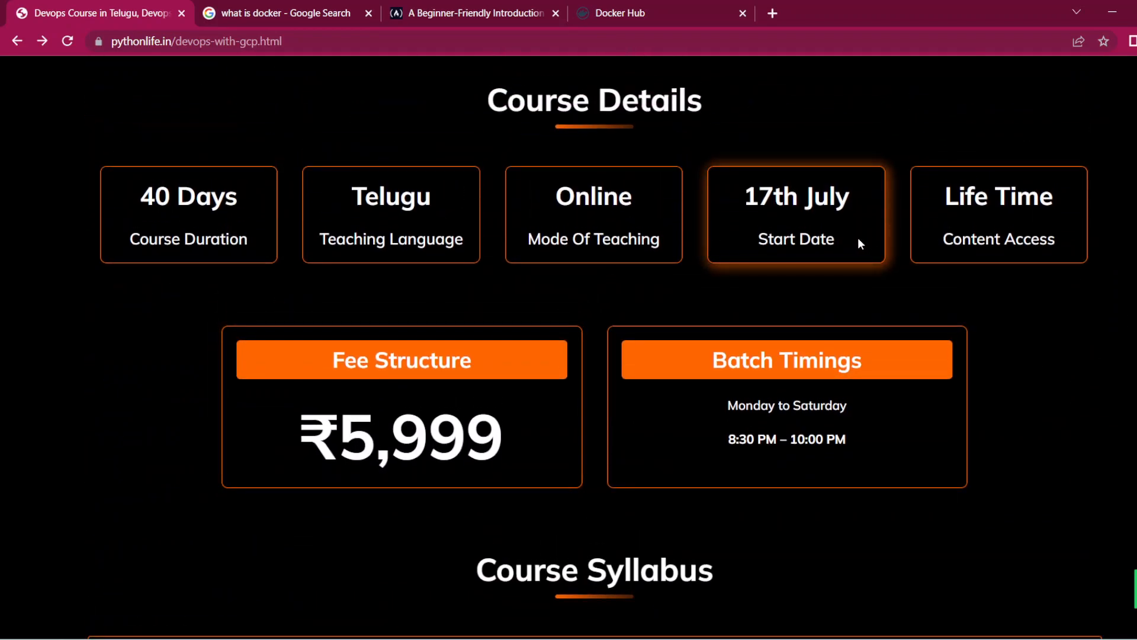
{"action": "mouse_move", "coordinate": [844, 470]}
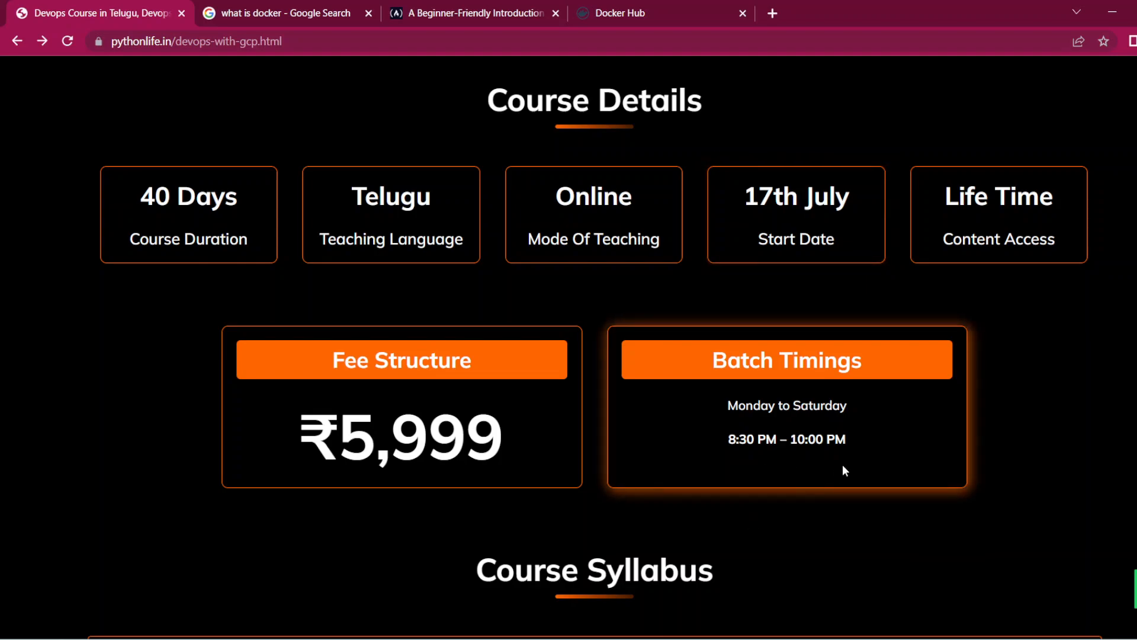
{"action": "mouse_move", "coordinate": [849, 476]}
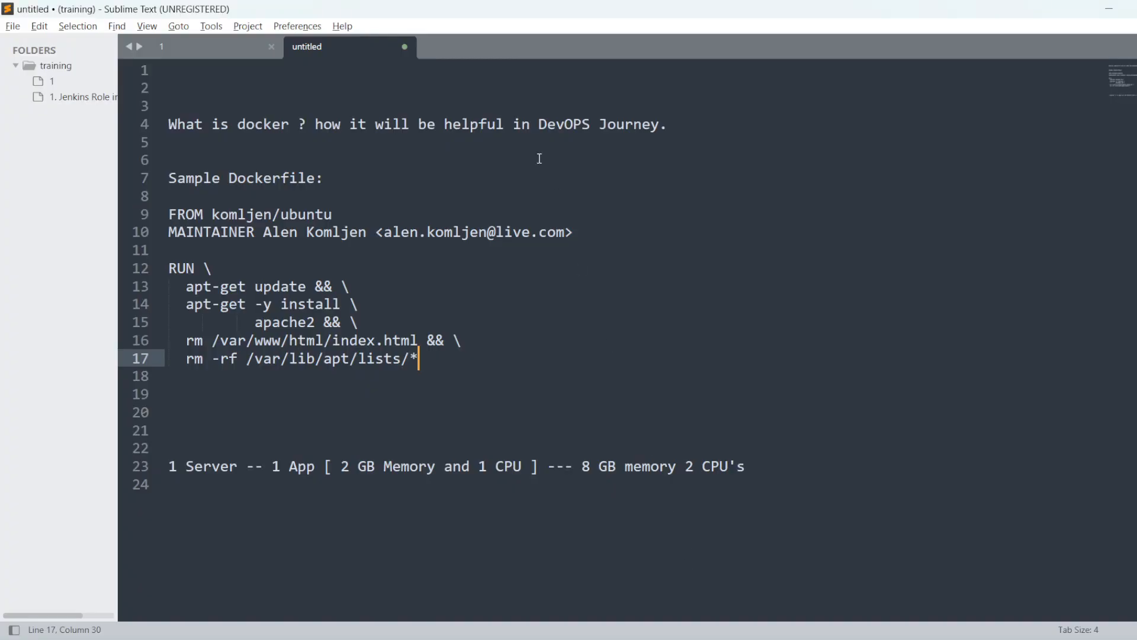
{"action": "mouse_move", "coordinate": [663, 276]}
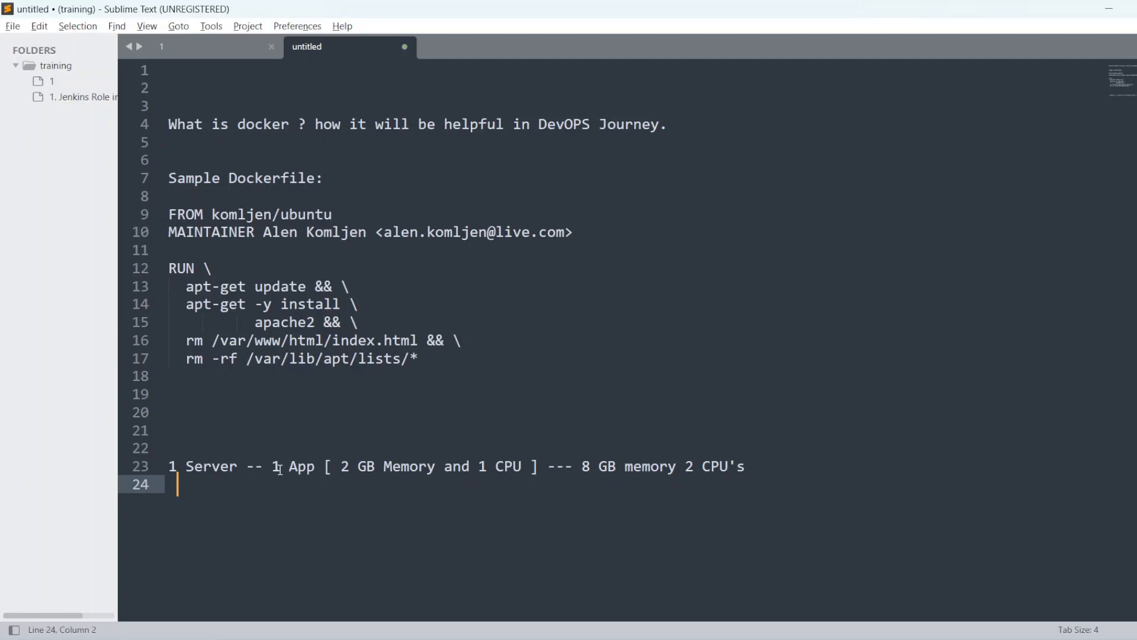
Edit the note to say the app 'its using' 2 GB/1 CPU 'but server has' 8 GB/2 CPUs
{"action": "left_click", "coordinate": [339, 465]}
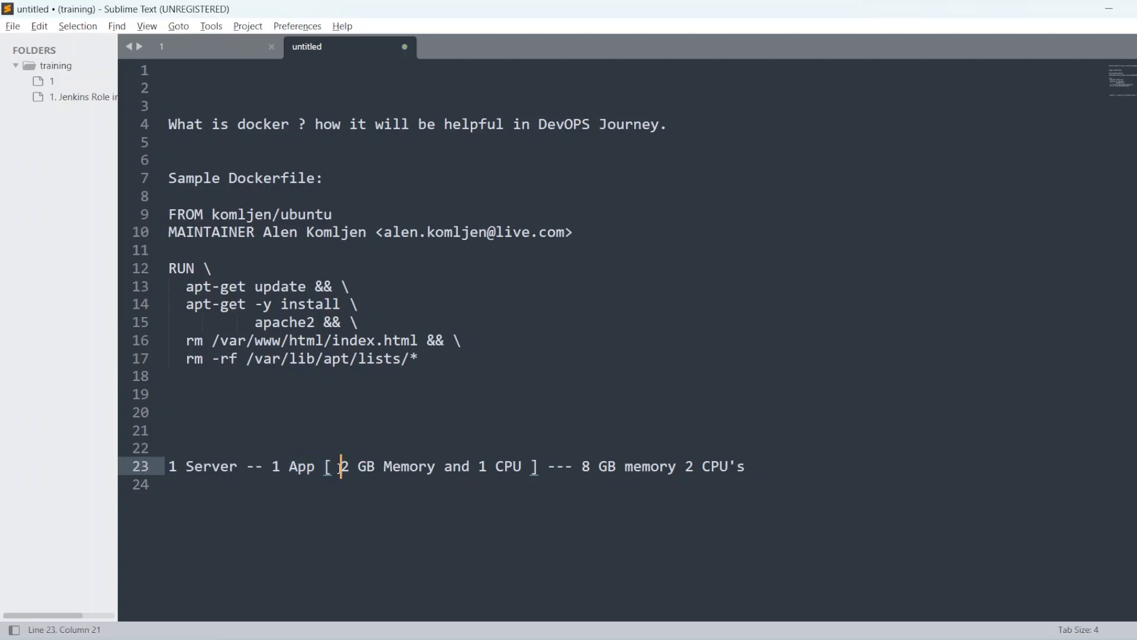
{"action": "type", "text": "its using"}
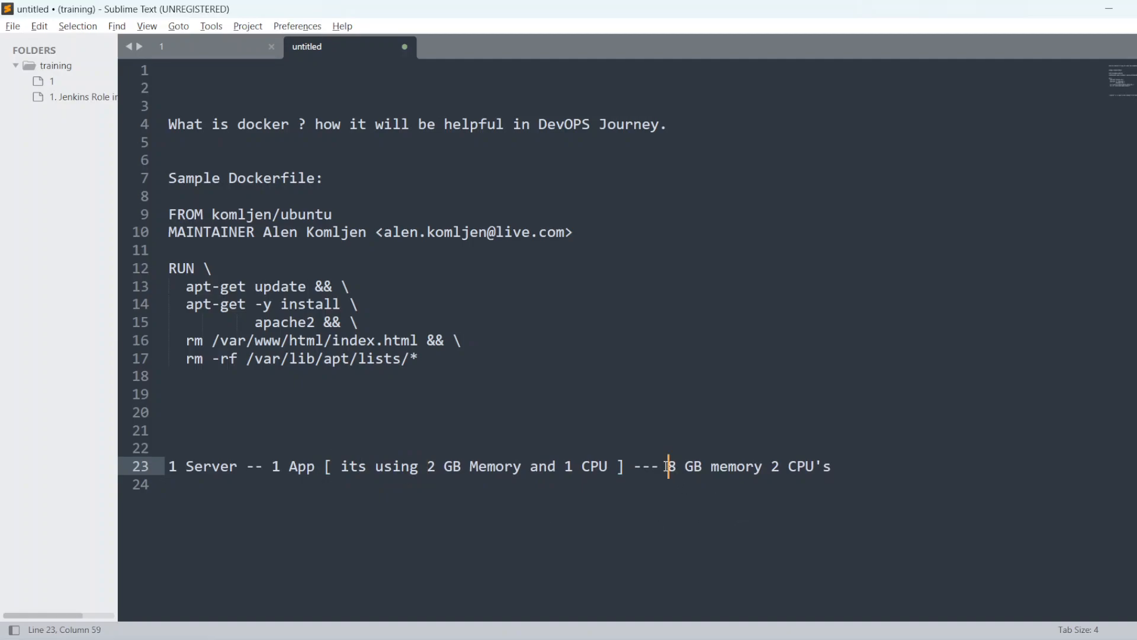
{"action": "type", "text": "but serv"}
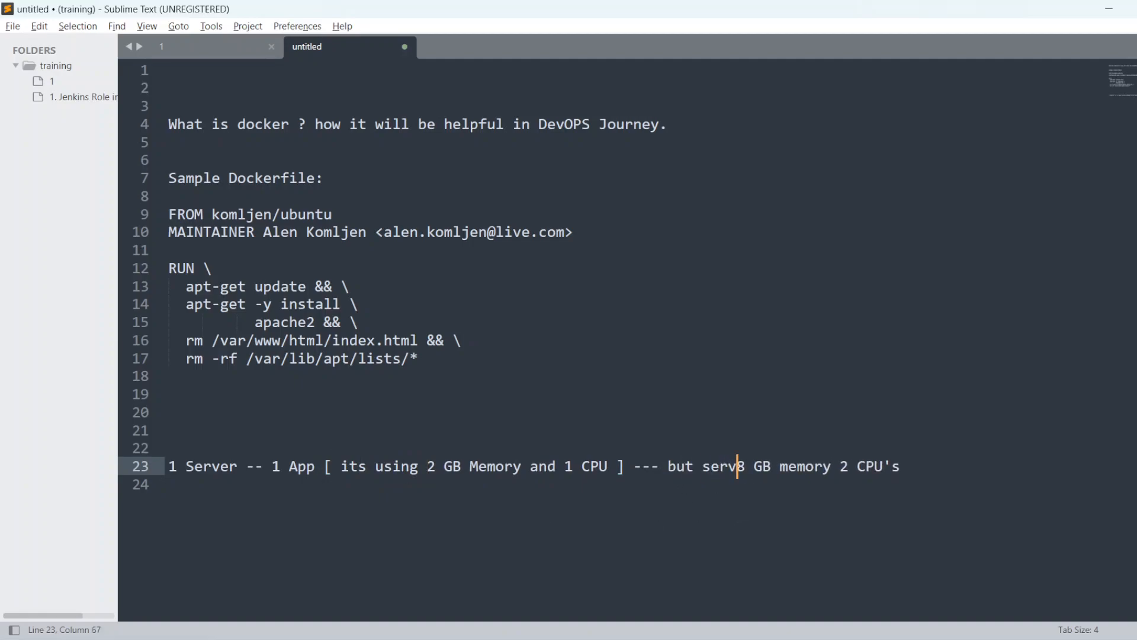
{"action": "type", "text": "er has"}
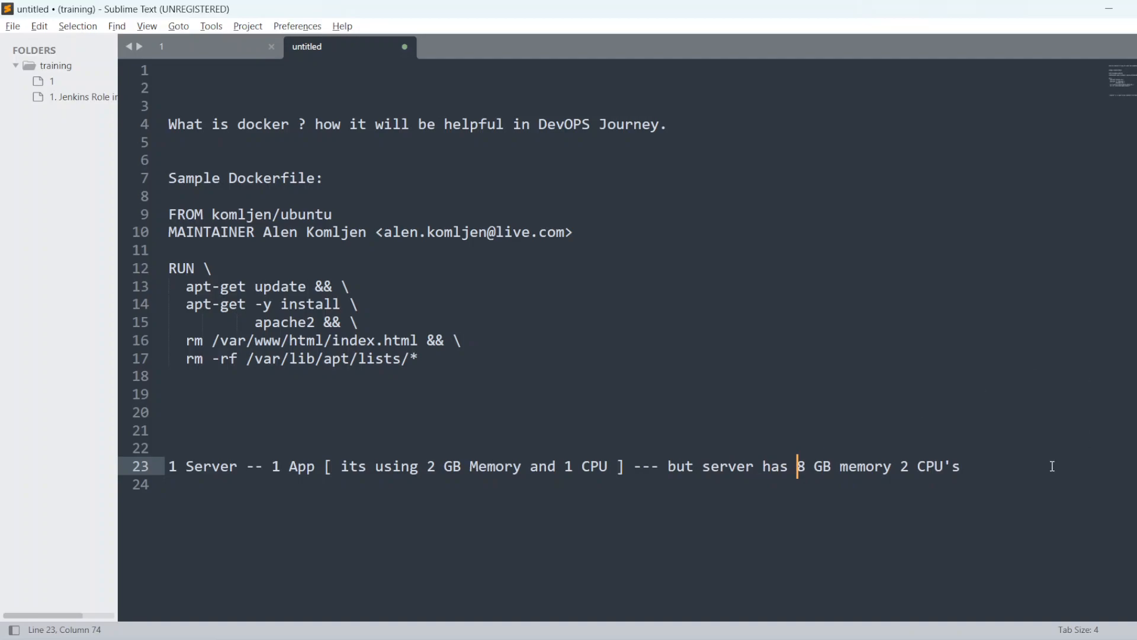
{"action": "mouse_move", "coordinate": [234, 465]}
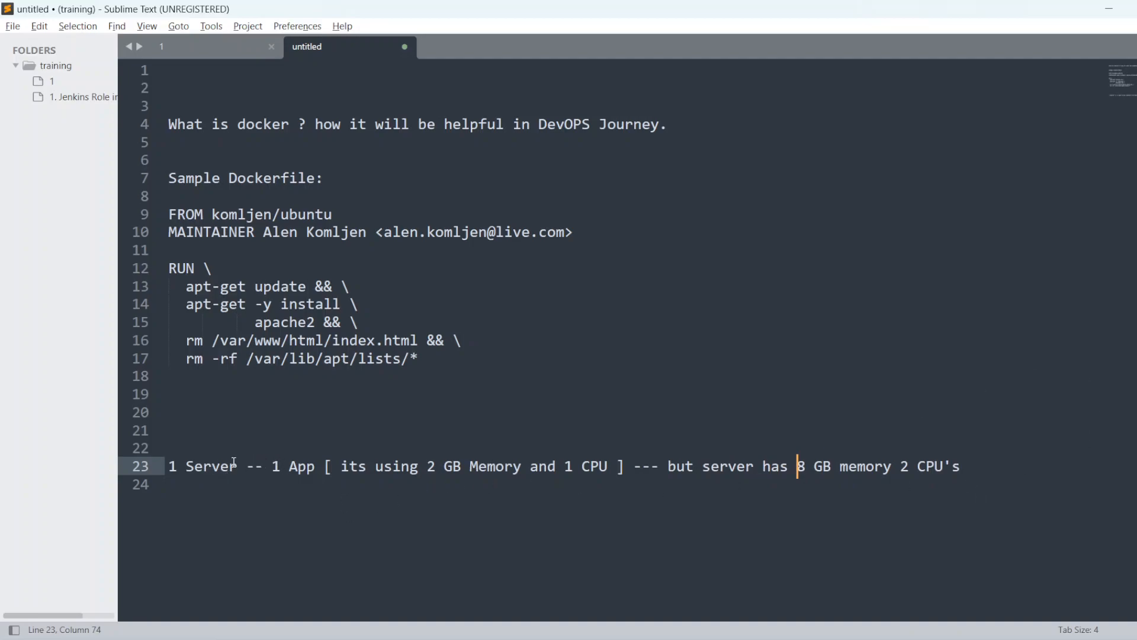
{"action": "left_click", "coordinate": [239, 465]}
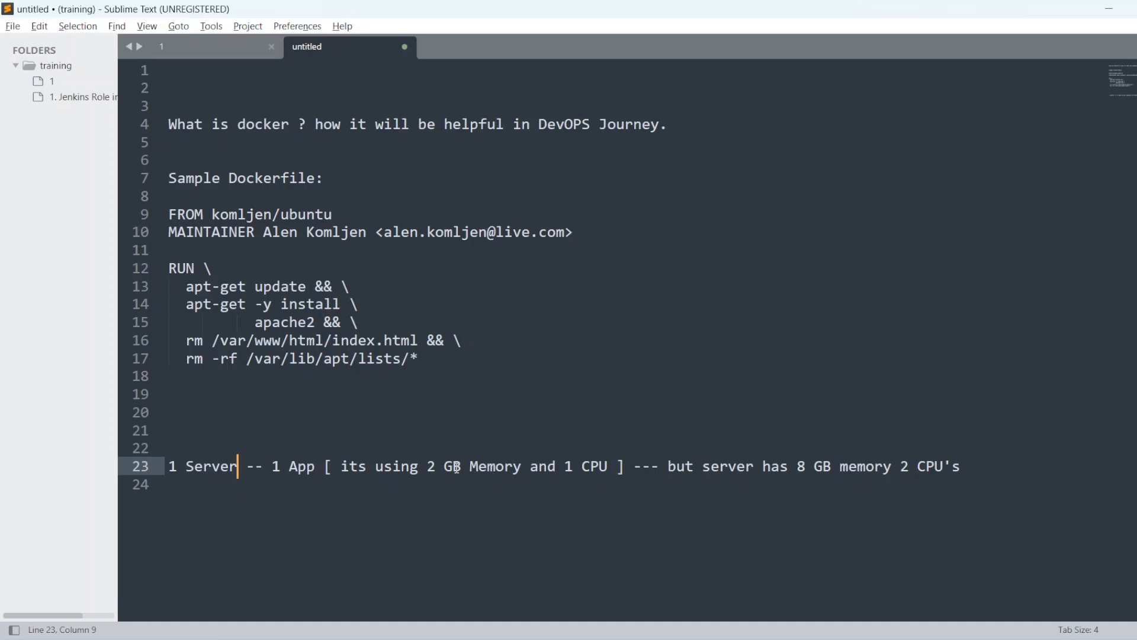
{"action": "mouse_move", "coordinate": [334, 472]}
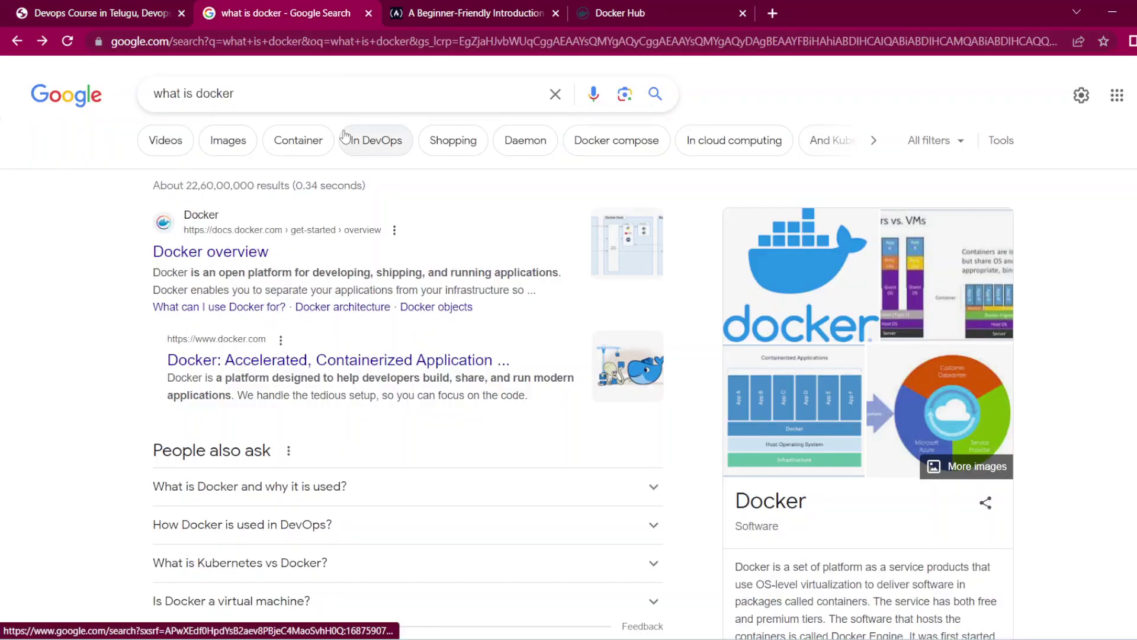
{"action": "mouse_move", "coordinate": [372, 140]}
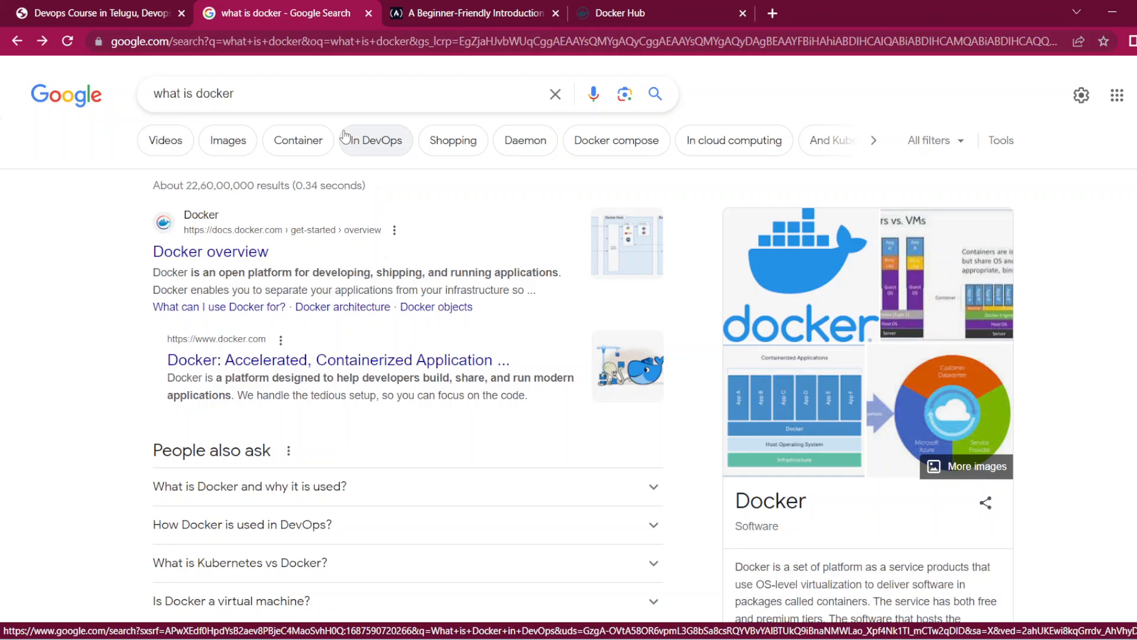
{"action": "mouse_move", "coordinate": [291, 170]}
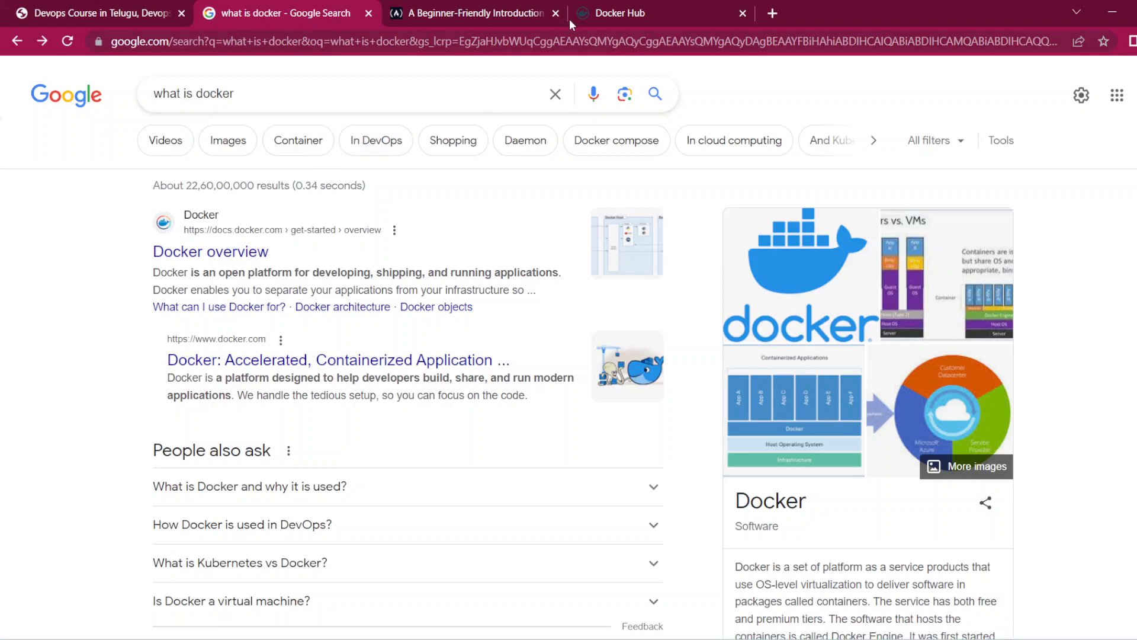
Switch to the Docker Hub tab showing the pylifedevops repositories
{"action": "left_click", "coordinate": [663, 13]}
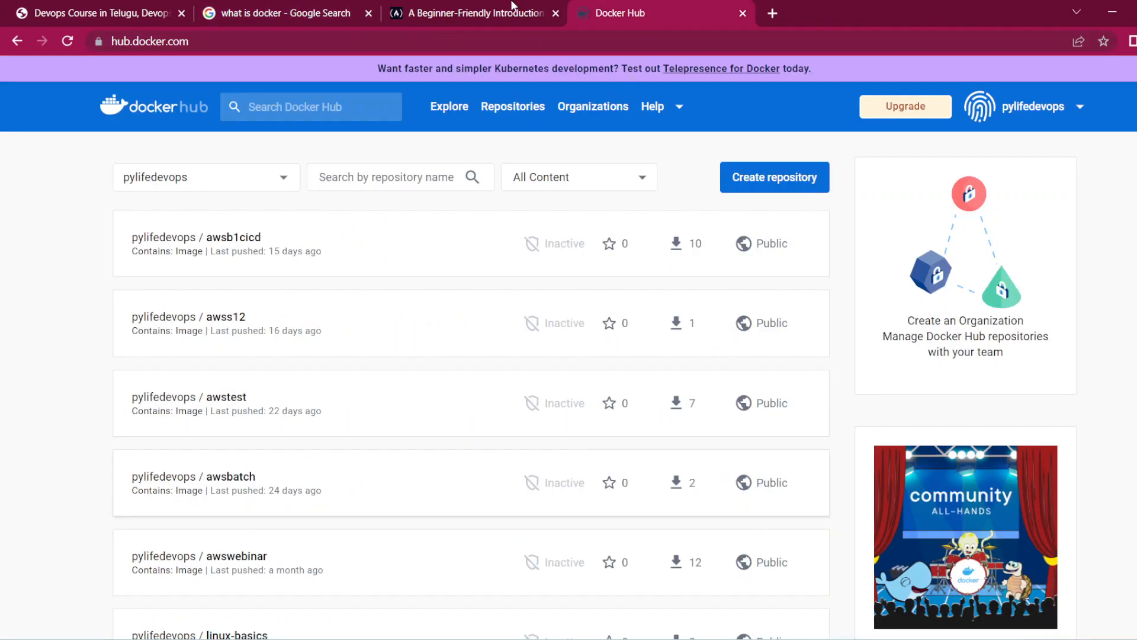
Switch to the freeCodeCamp 'A Beginner-Friendly Introduction to Containers, VMs and Docker' article
{"action": "left_click", "coordinate": [471, 13]}
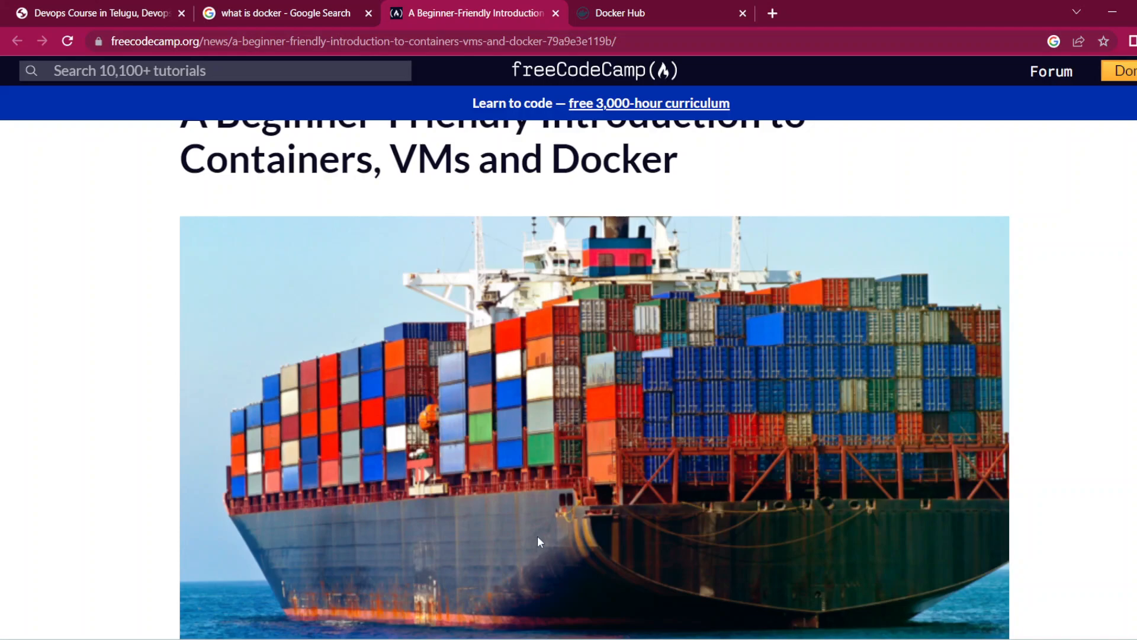
{"action": "scroll", "scroll_direction": "up", "scroll_amount": 3}
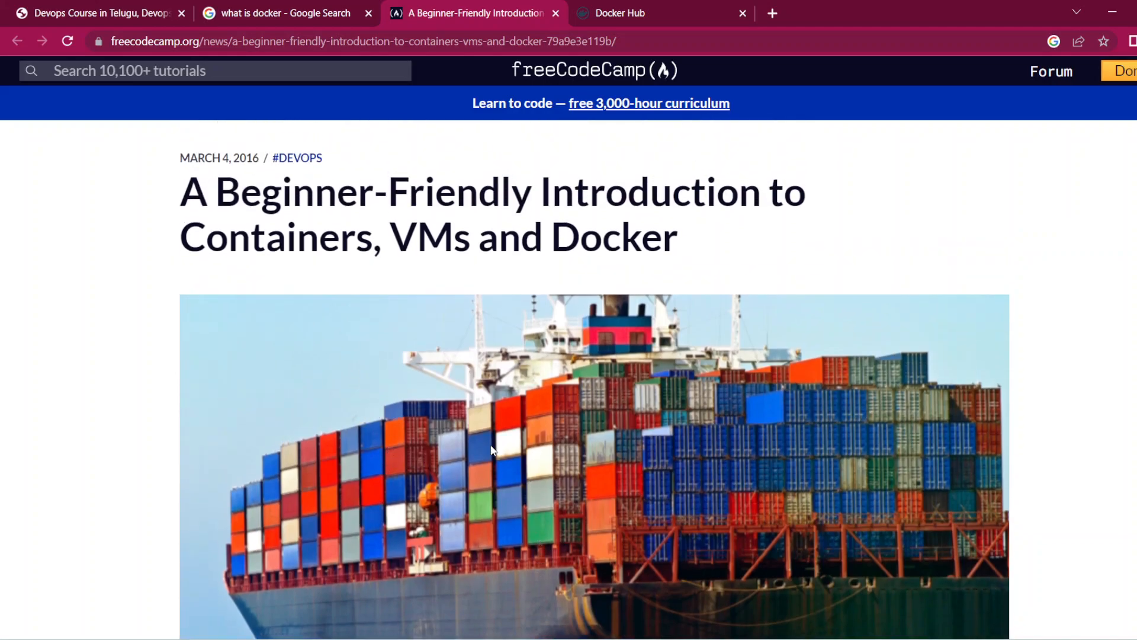
{"action": "mouse_move", "coordinate": [661, 401]}
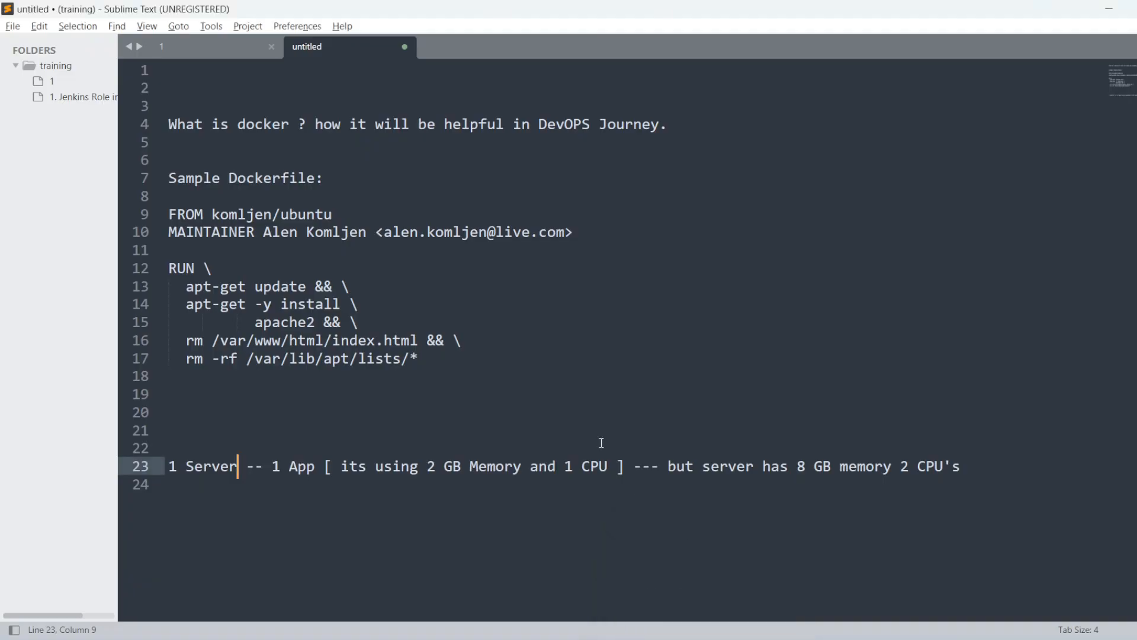
{"action": "mouse_move", "coordinate": [331, 212]}
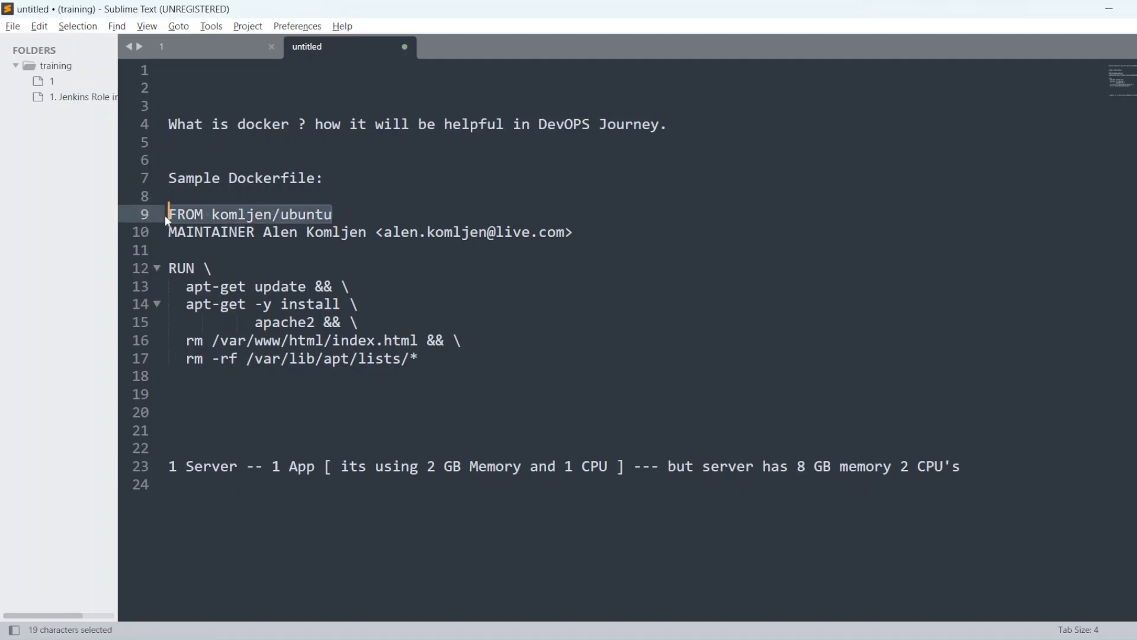
{"action": "mouse_move", "coordinate": [365, 213]}
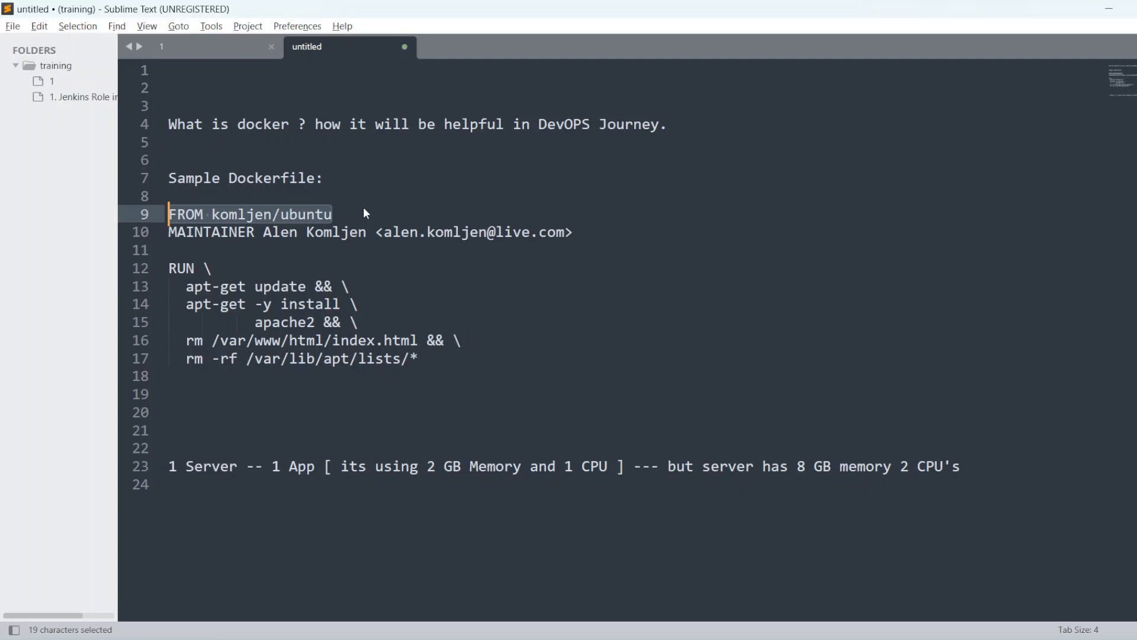
{"action": "mouse_move", "coordinate": [356, 226]}
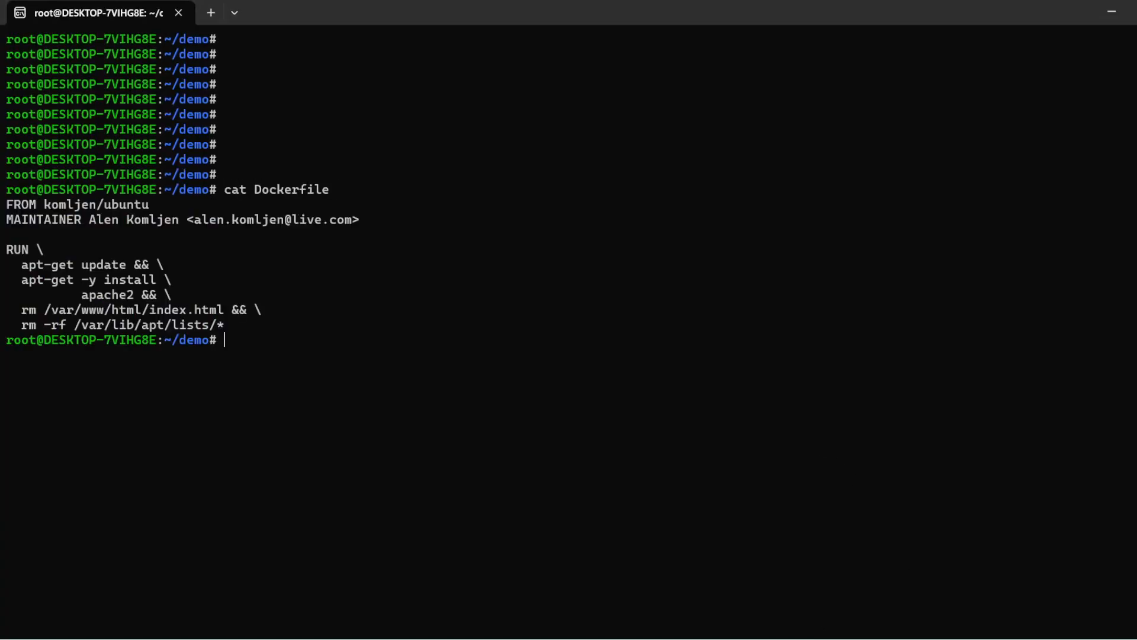
Run 'docker build .' on the demo Dockerfile until 'Successfully built', then start the next docker command
{"action": "type", "text": "docker build ."}
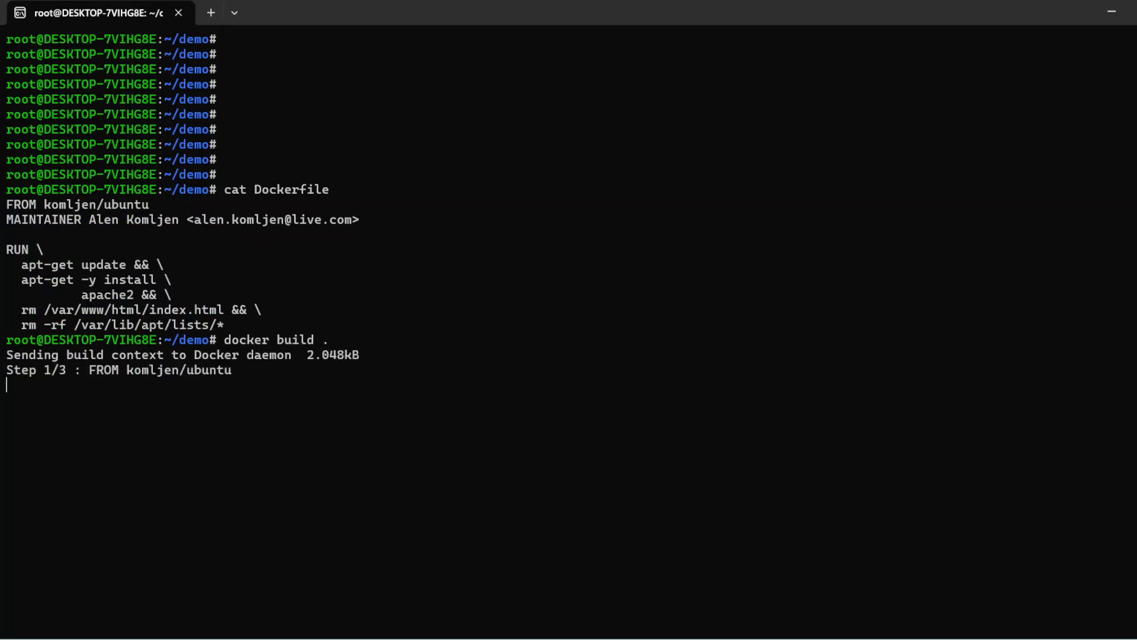
{"action": "mouse_move", "coordinate": [229, 412]}
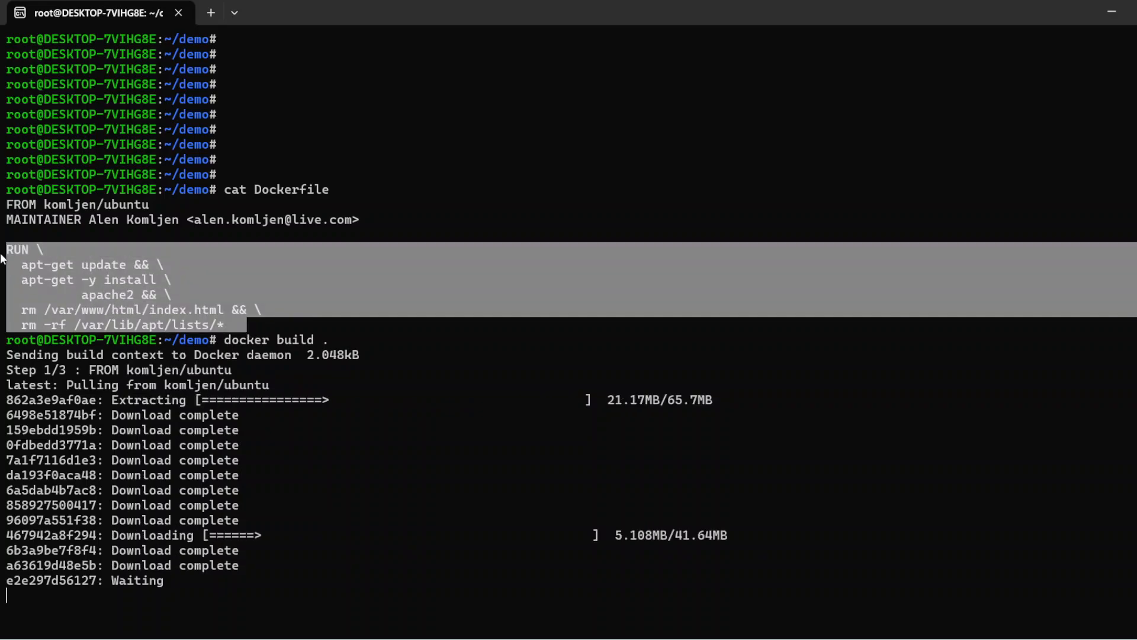
{"action": "mouse_move", "coordinate": [202, 284]}
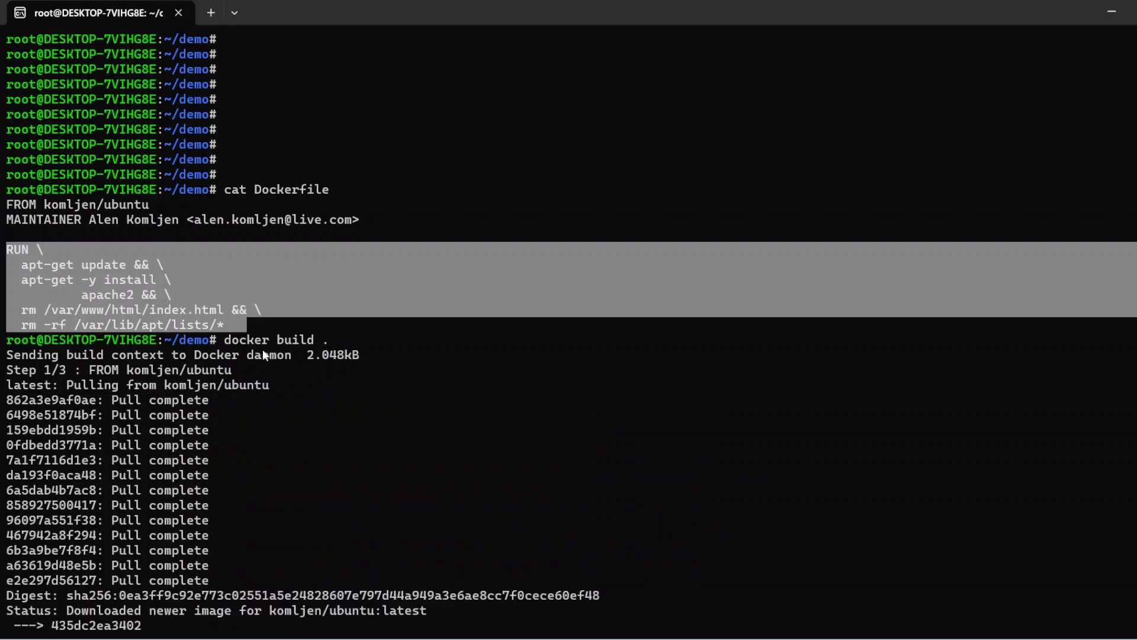
{"action": "scroll", "scroll_direction": "down", "scroll_amount": 3}
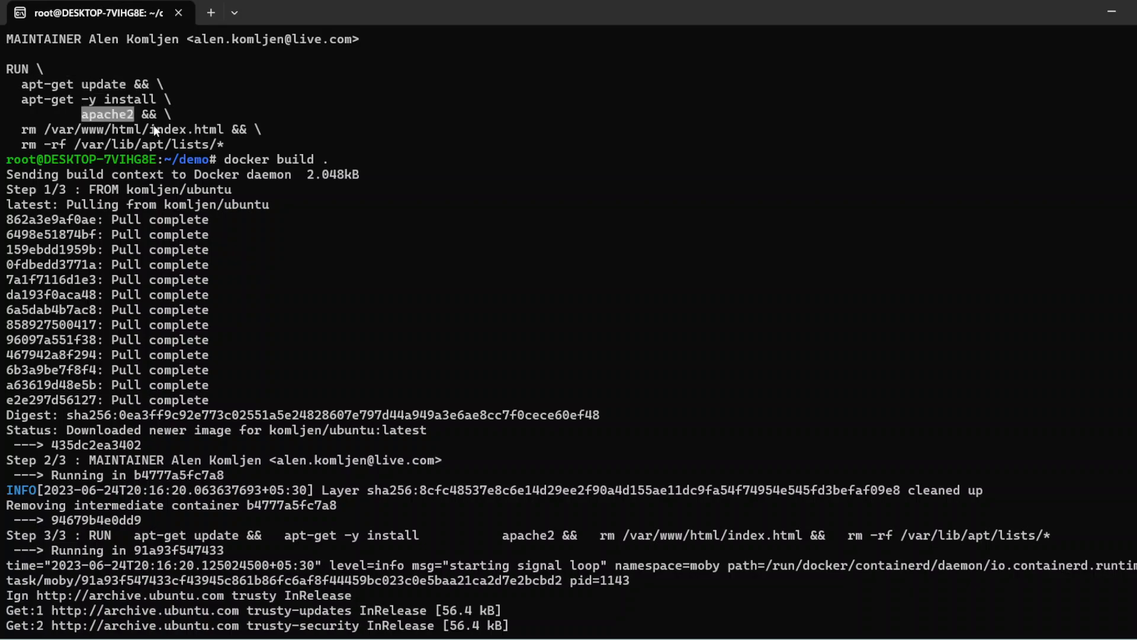
{"action": "mouse_move", "coordinate": [212, 150]}
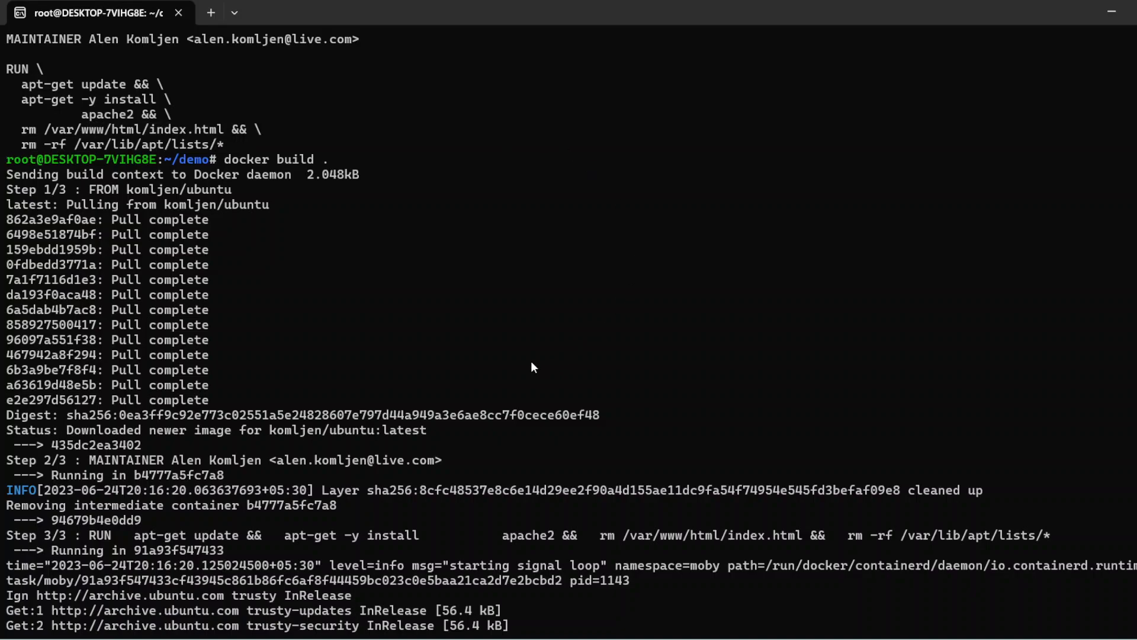
{"action": "scroll", "scroll_direction": "down", "scroll_amount": 3}
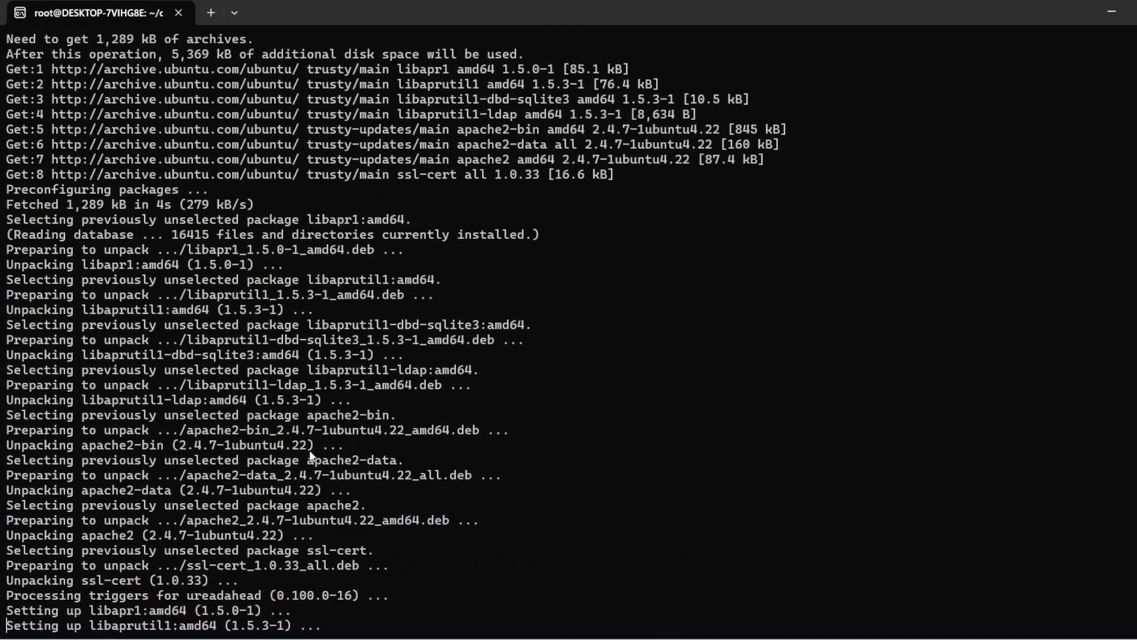
{"action": "scroll", "scroll_direction": "down", "scroll_amount": 3}
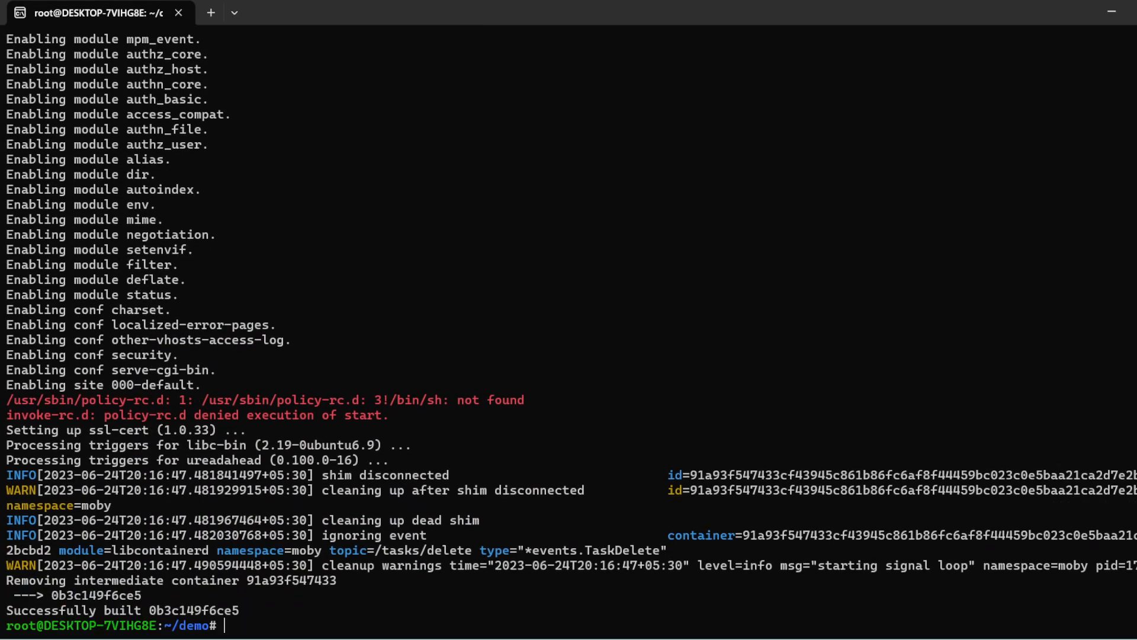
{"action": "type", "text": "docker images"}
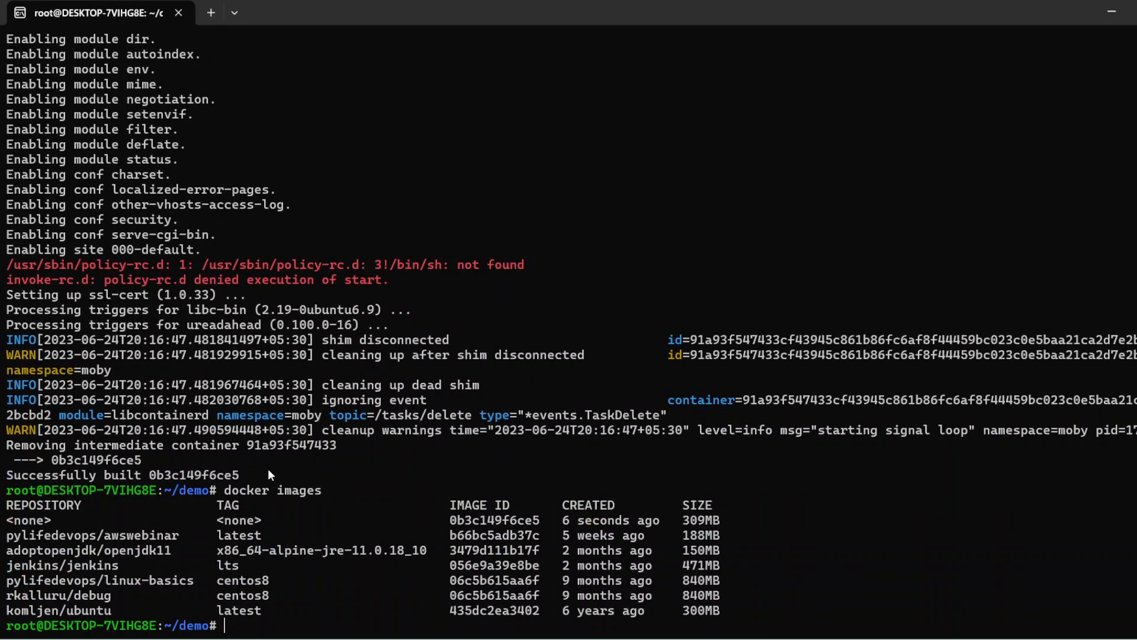
{"action": "mouse_move", "coordinate": [321, 539]}
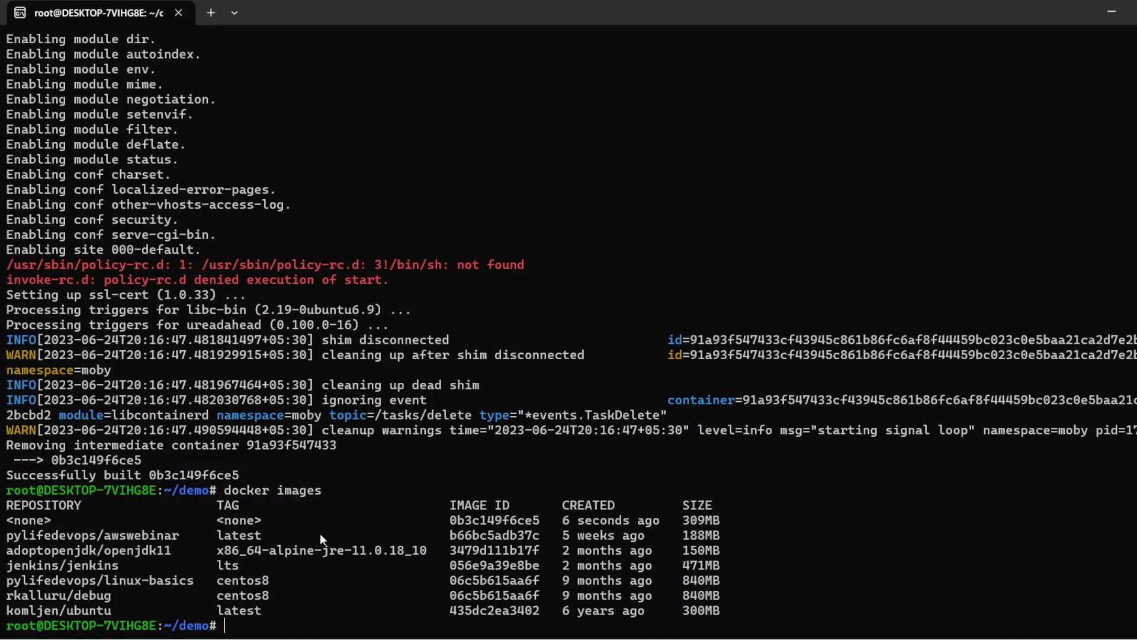
{"action": "mouse_move", "coordinate": [239, 609]}
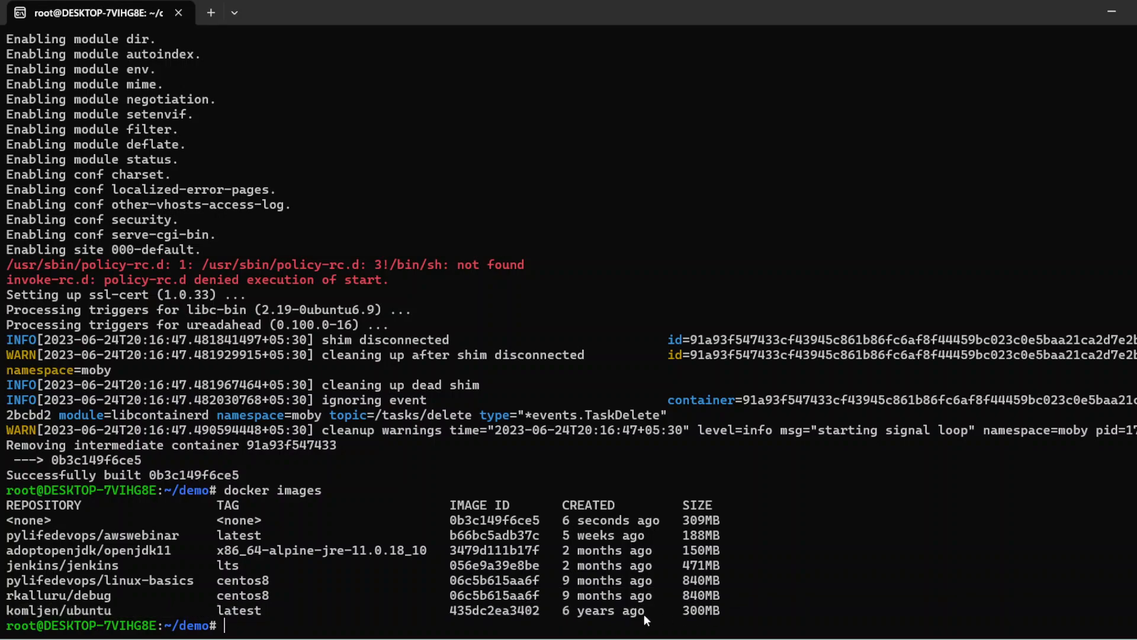
Highlight the 300MB komljen/ubuntu image size and begin a '300 MB + 8 GB RAM' estimate
{"action": "double_click", "coordinate": [698, 610]}
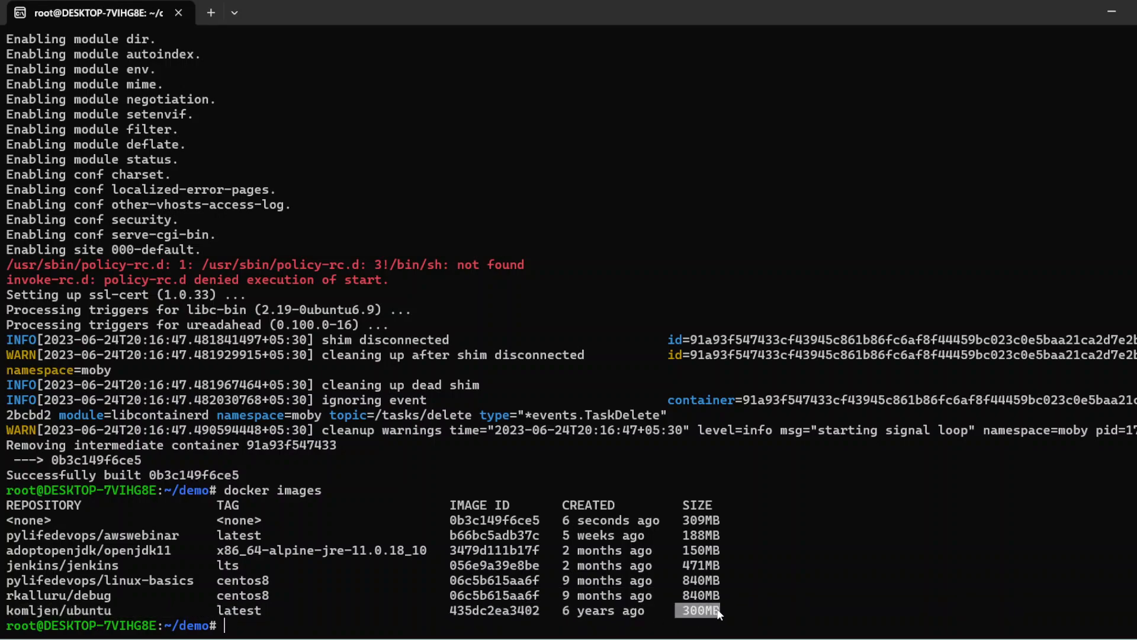
{"action": "mouse_move", "coordinate": [711, 613]}
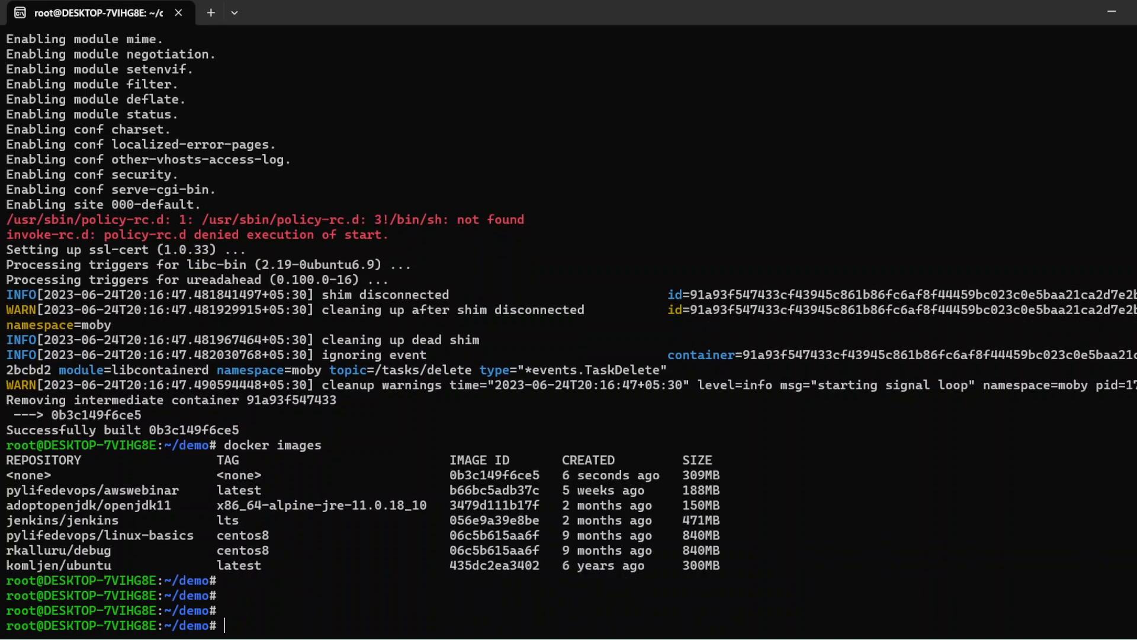
{"action": "type", "text": "300 MB +"}
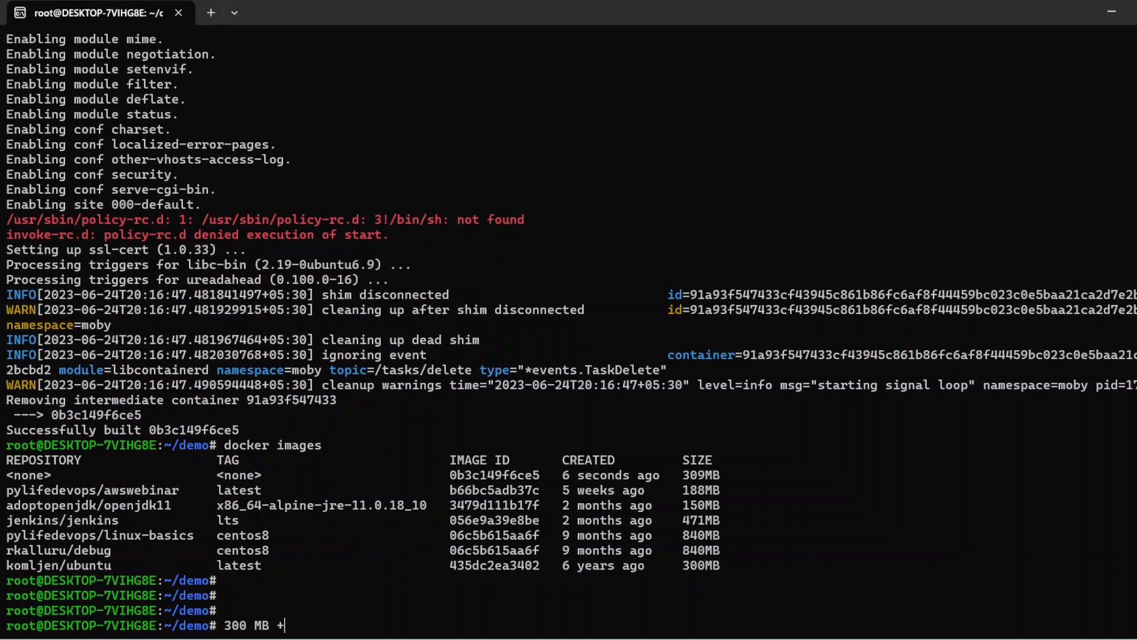
{"action": "type", "text": "8 G"}
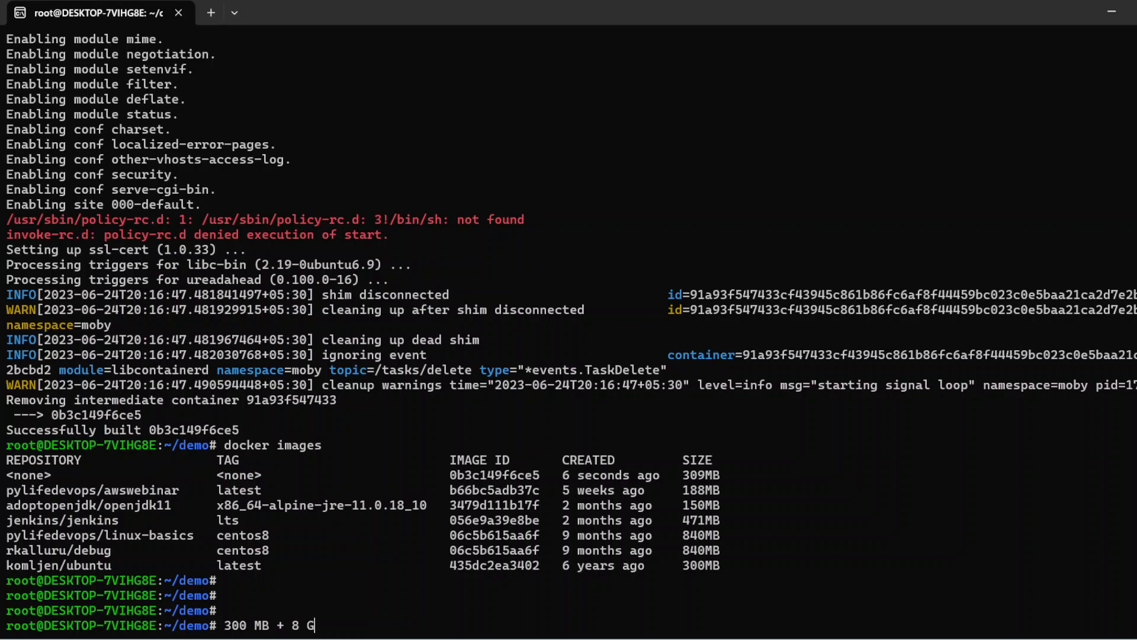
{"action": "type", "text": "B RAM"}
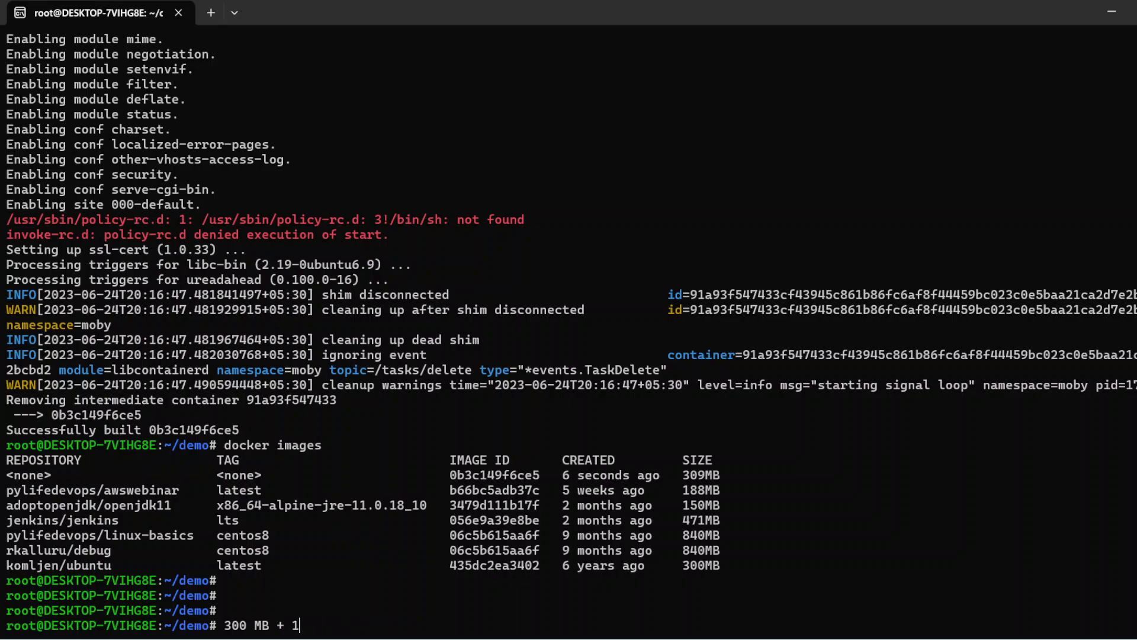
Correct the estimate to read '300 MB + 500 MB 1 GB RAM' at the prompt
{"action": "key", "text": "Backspace"}
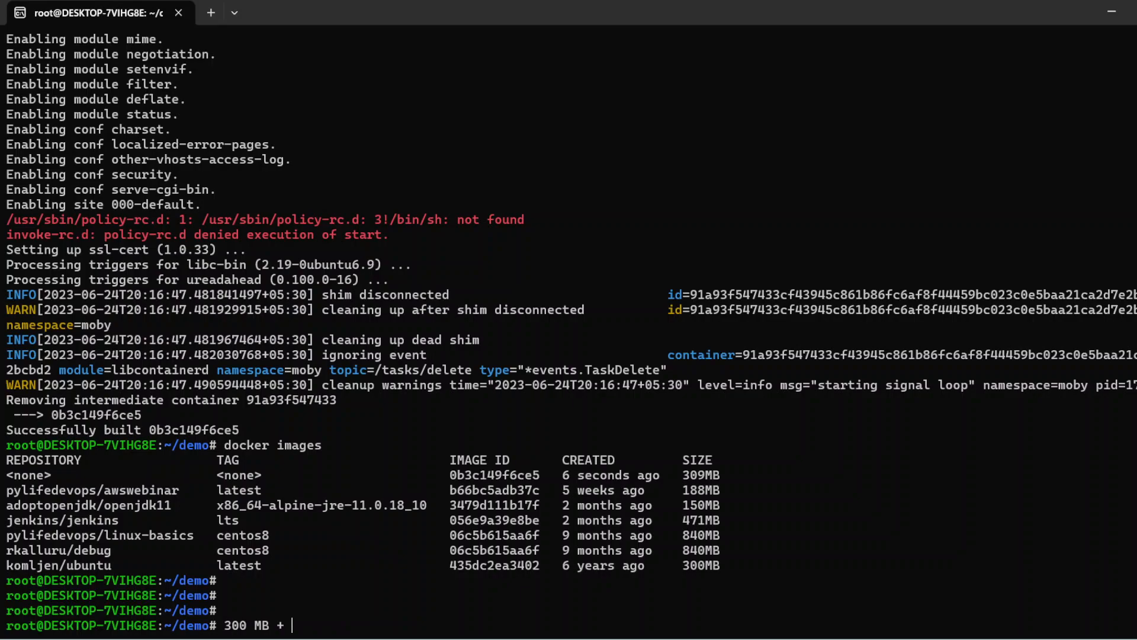
{"action": "type", "text": "500"}
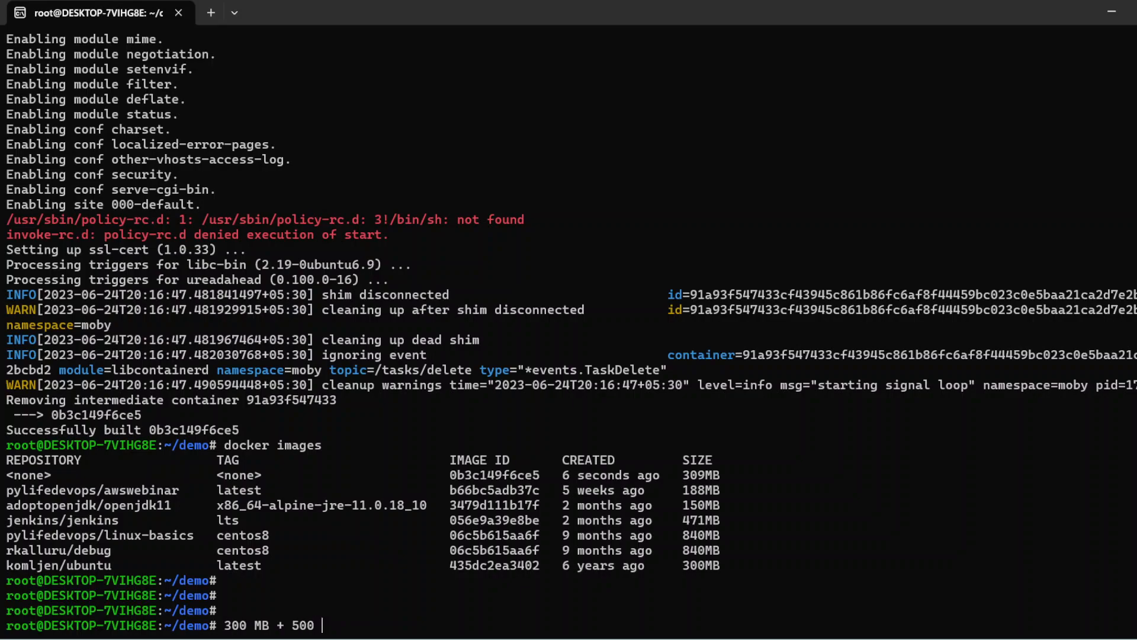
{"action": "type", "text": "MB 1 GB RA"}
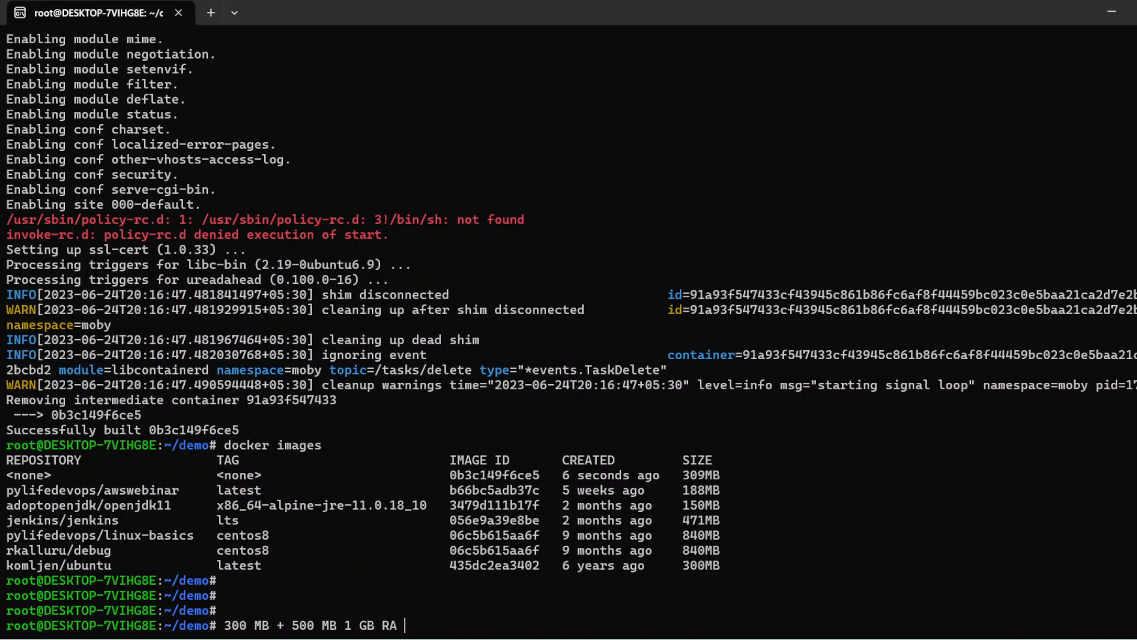
{"action": "type", "text": "M"}
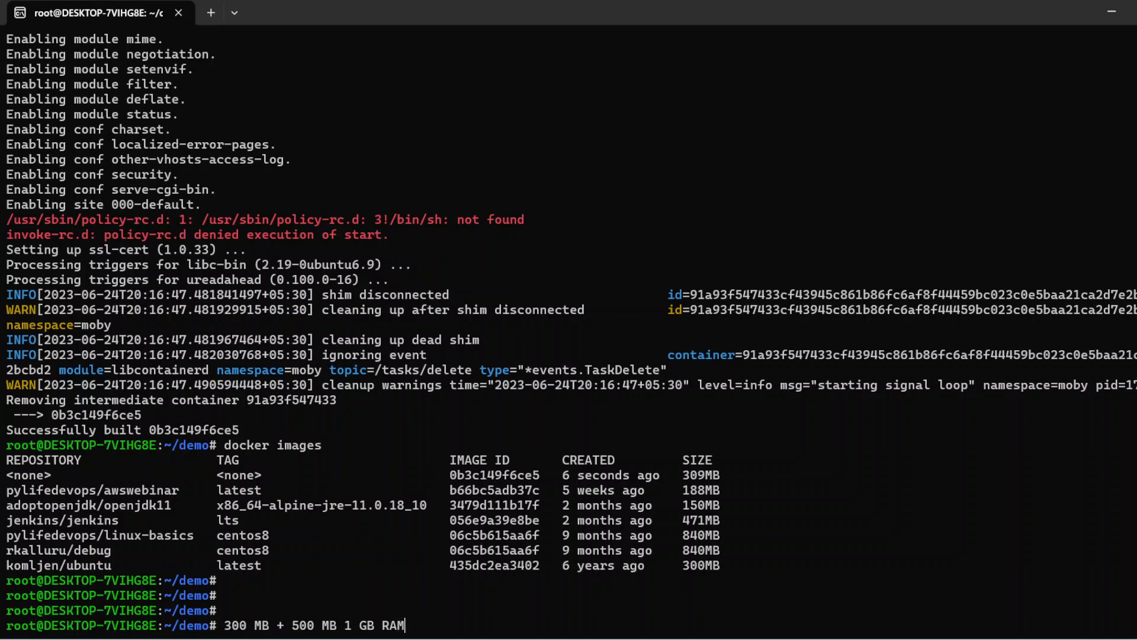
{"action": "mouse_move", "coordinate": [847, 581]}
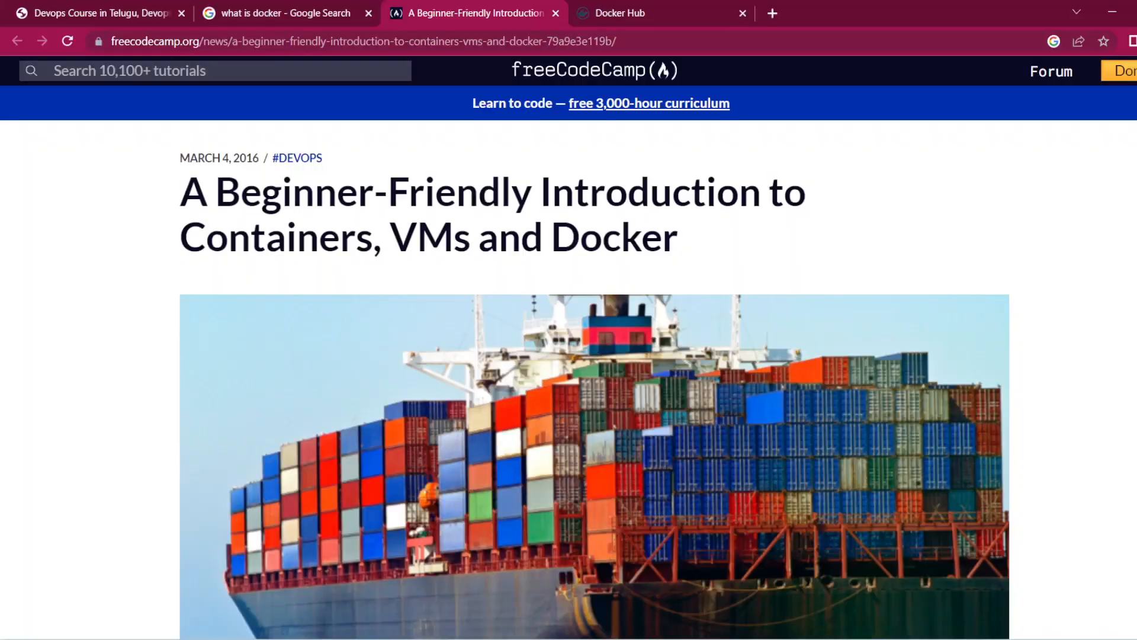
Return to the pythonlife.in DevOps course page and view Course Details with the ₹5,999 fee and batch timings
{"action": "left_click", "coordinate": [102, 13]}
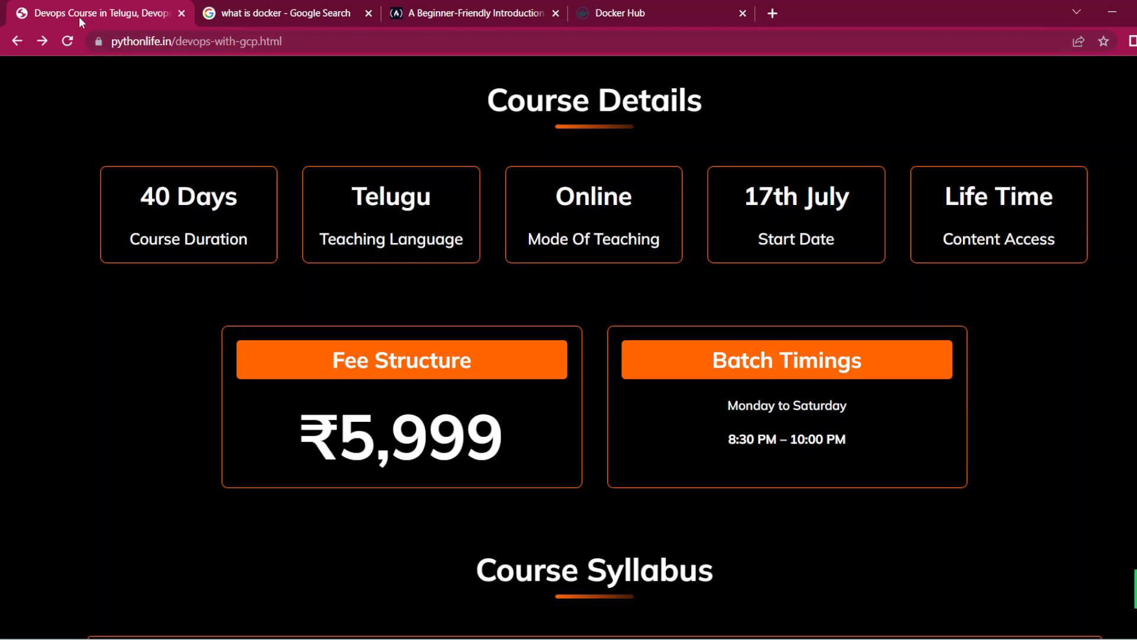
{"action": "scroll", "scroll_direction": "down", "scroll_amount": 3}
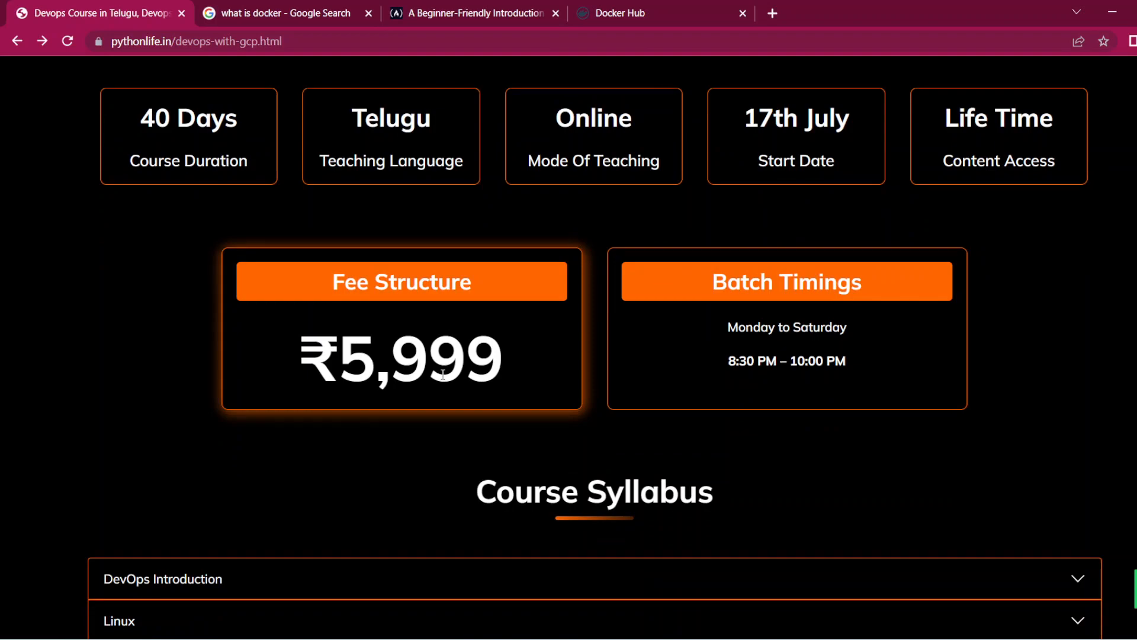
{"action": "scroll", "scroll_direction": "up", "scroll_amount": 3}
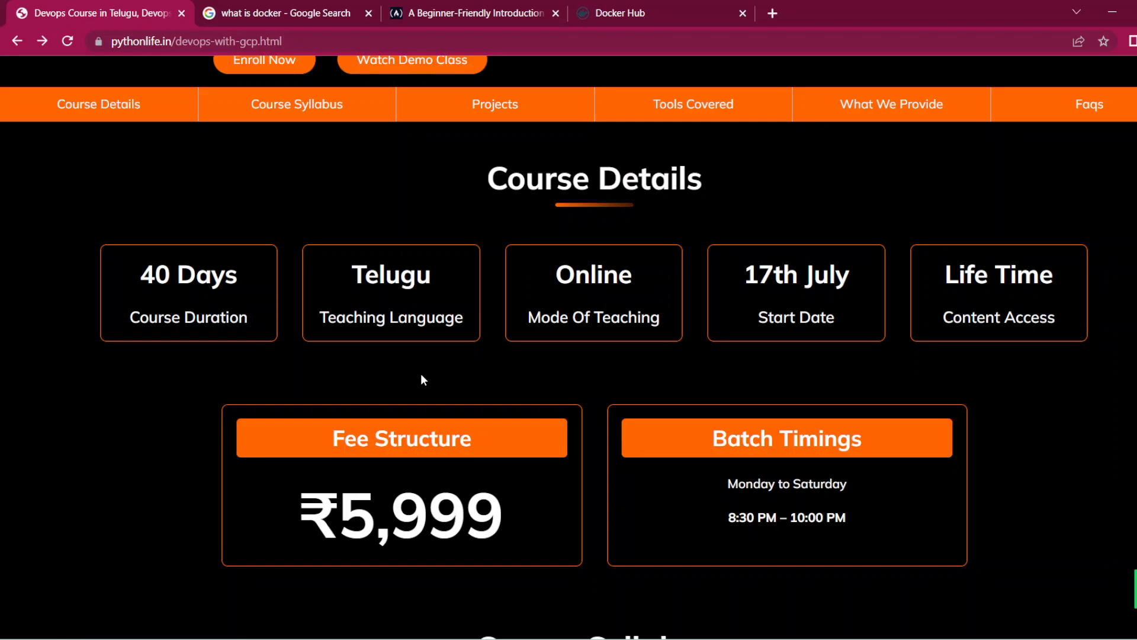
{"action": "mouse_move", "coordinate": [470, 366]}
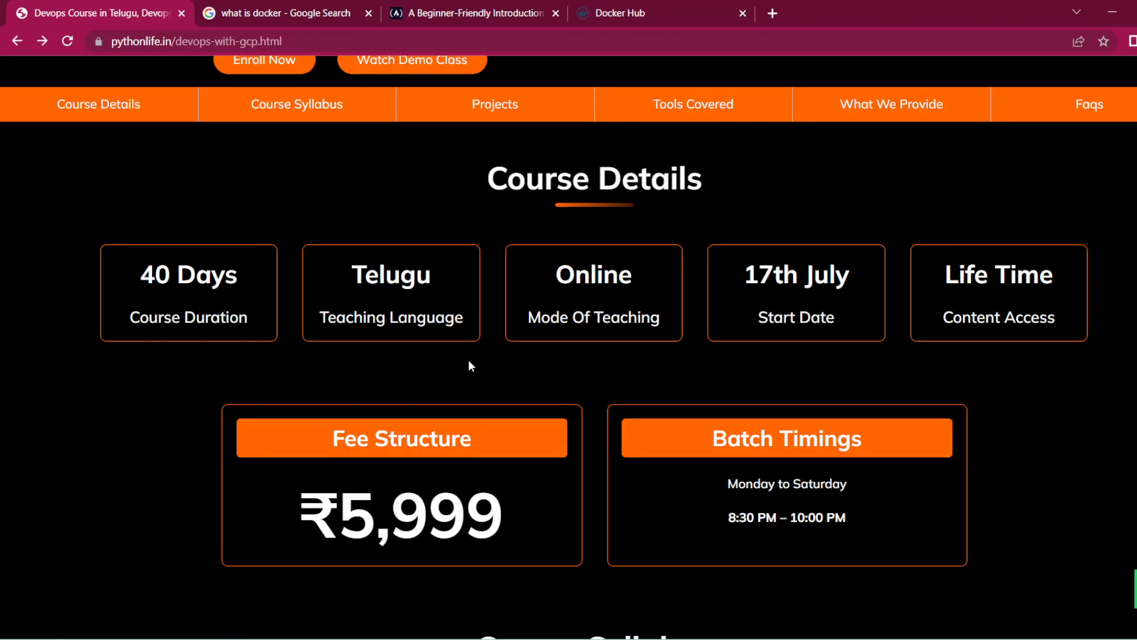